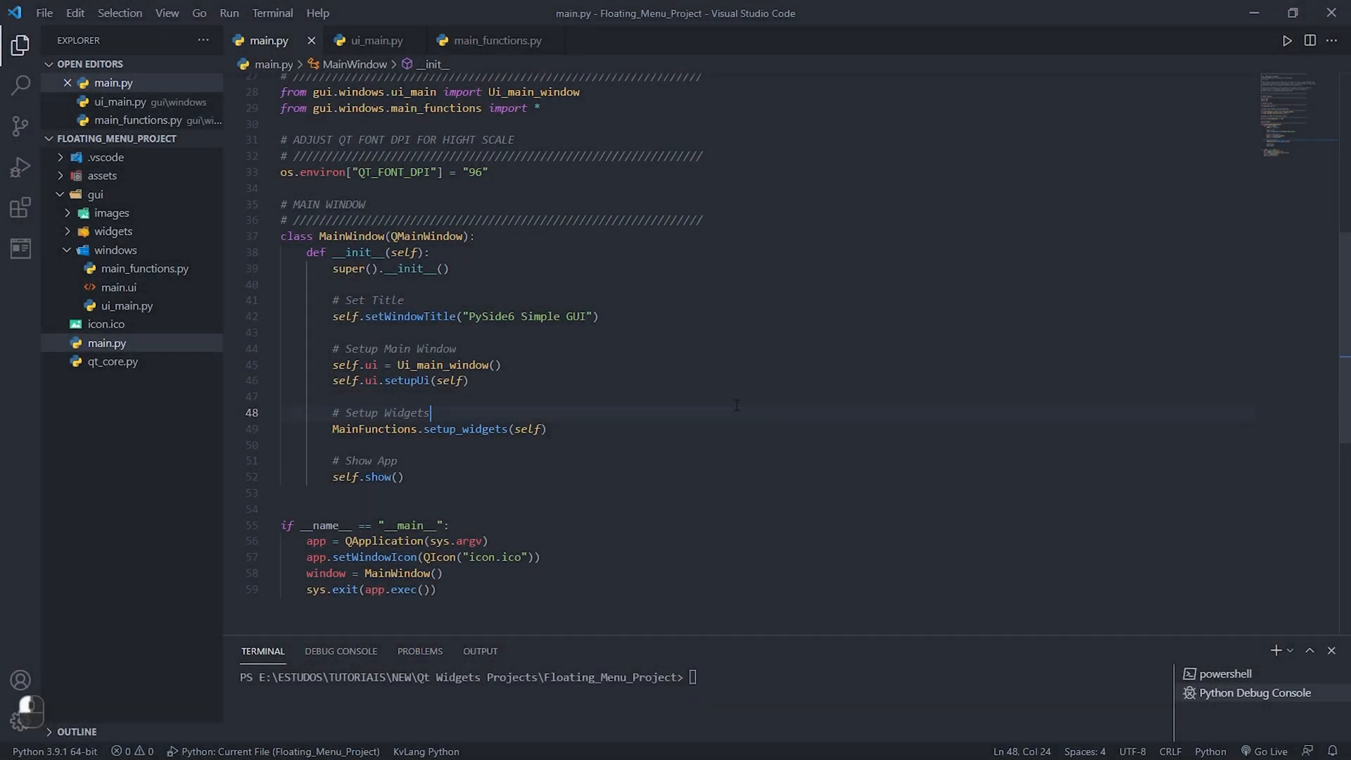
- Run main.py, maximize and restore the app window to print menu widths, then close it
key(F5)
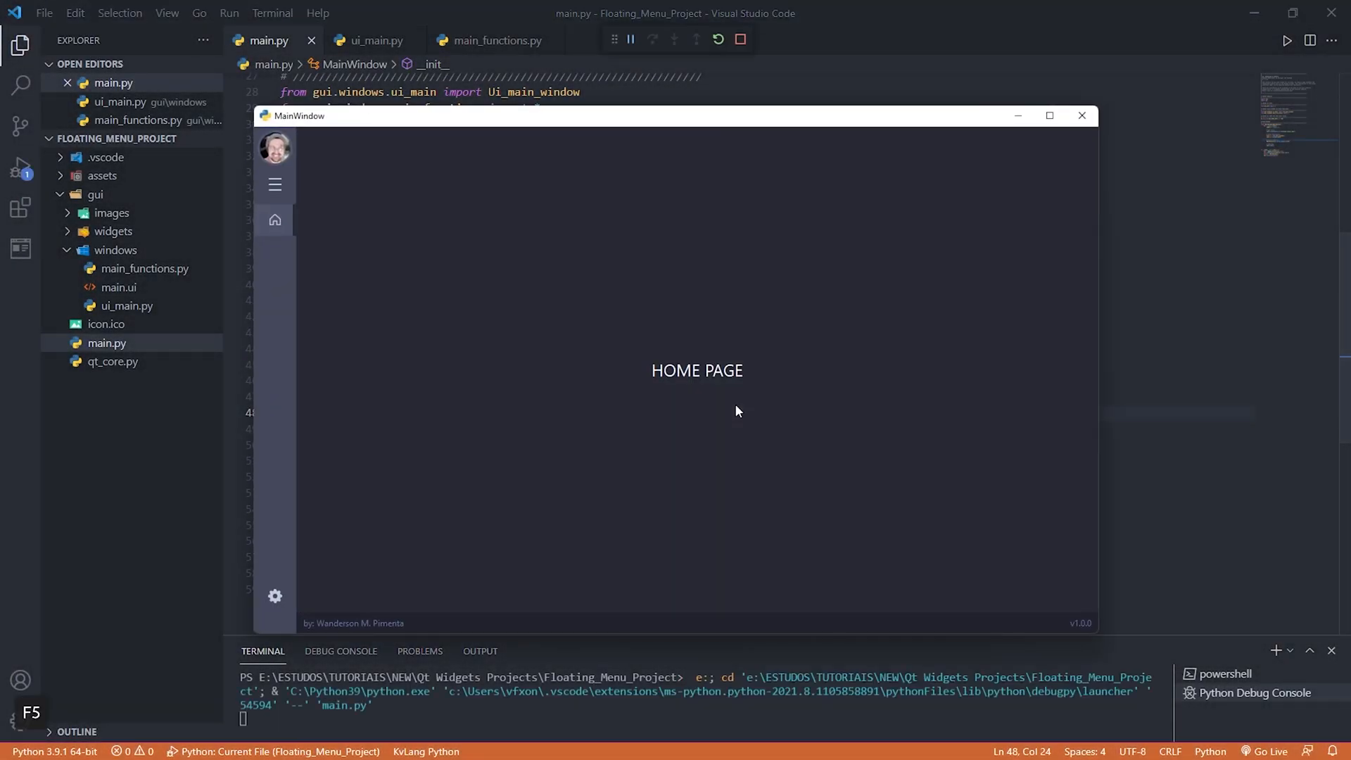
click(274, 184)
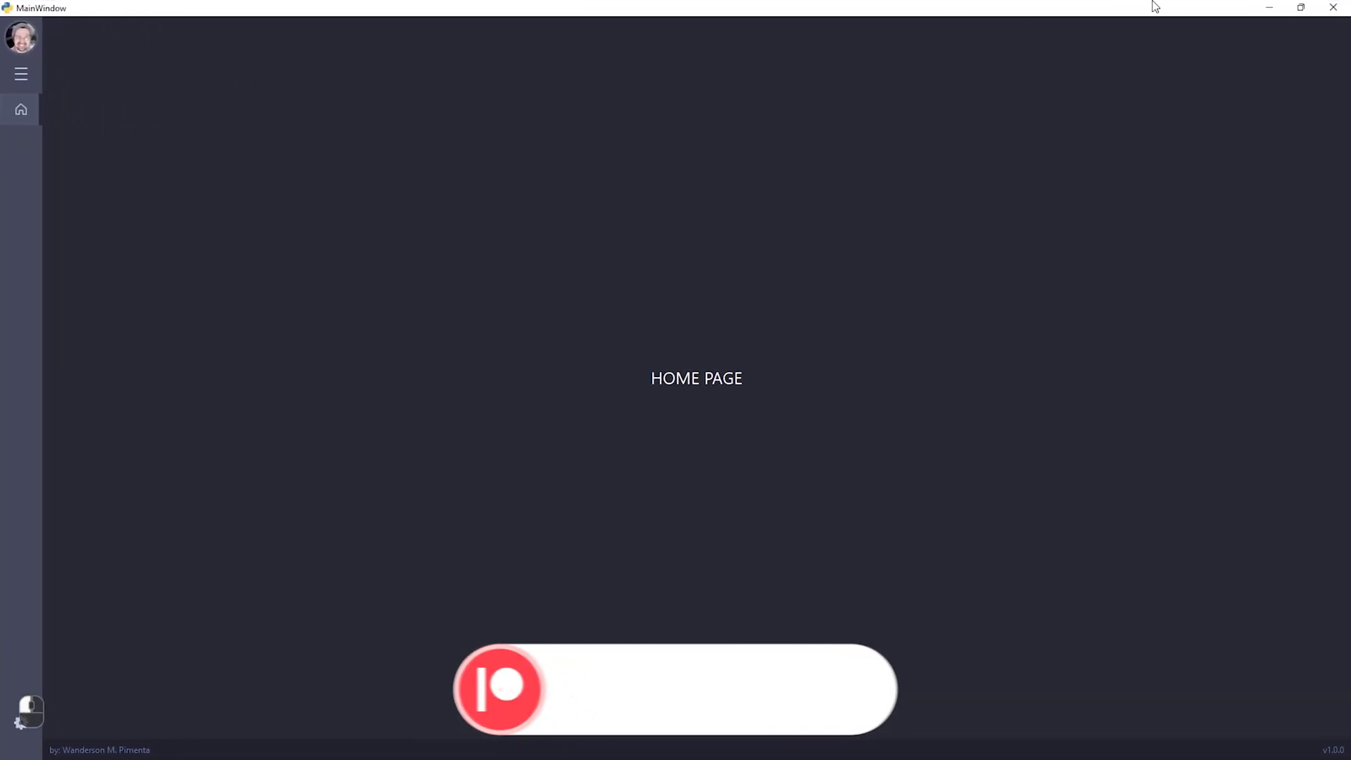
click(1302, 8)
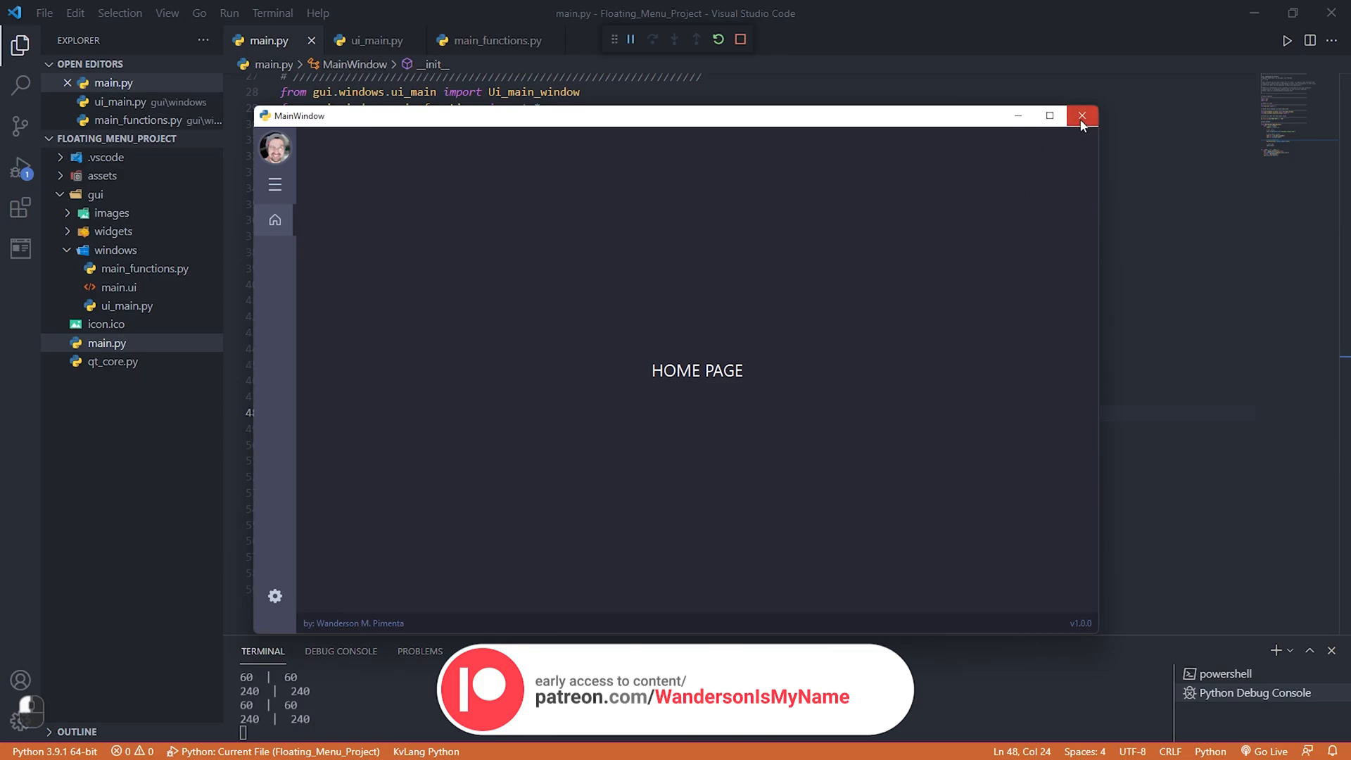
click(1083, 115)
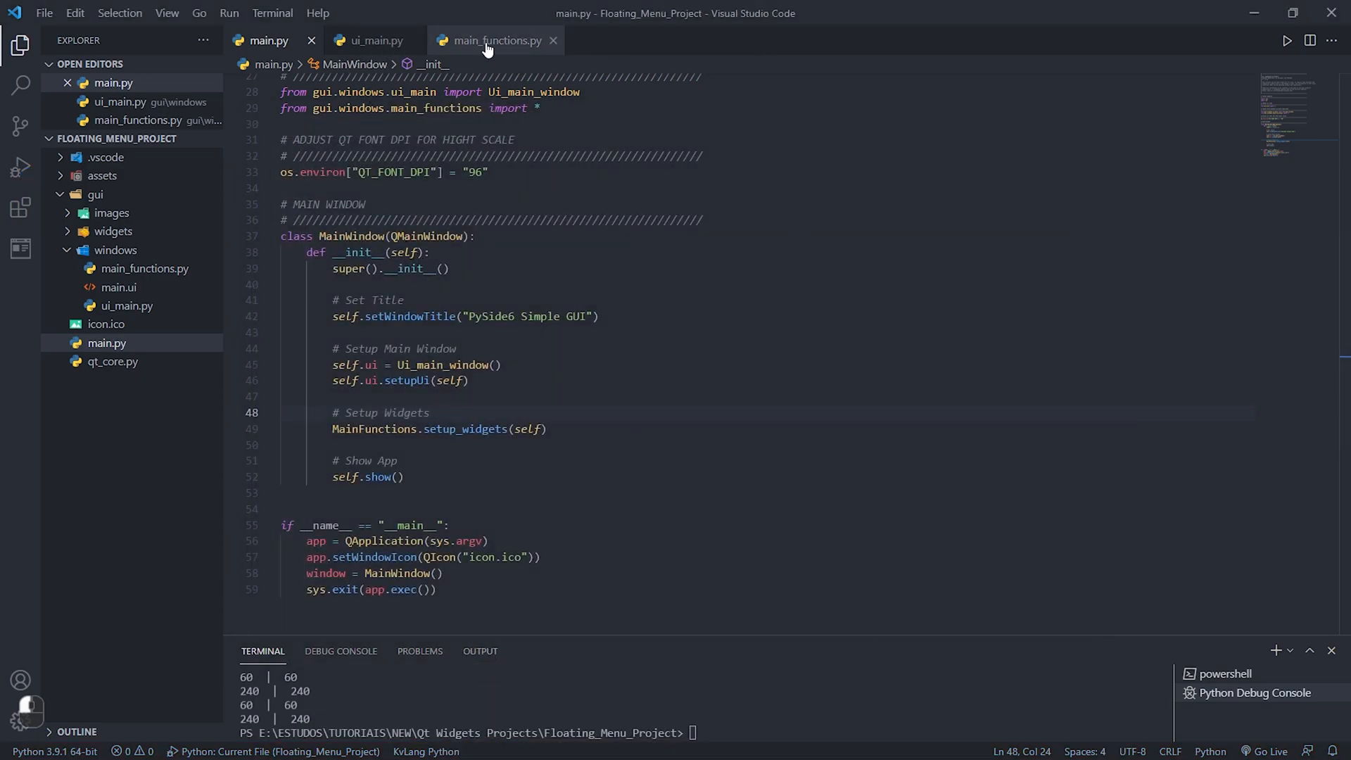
click(265, 41)
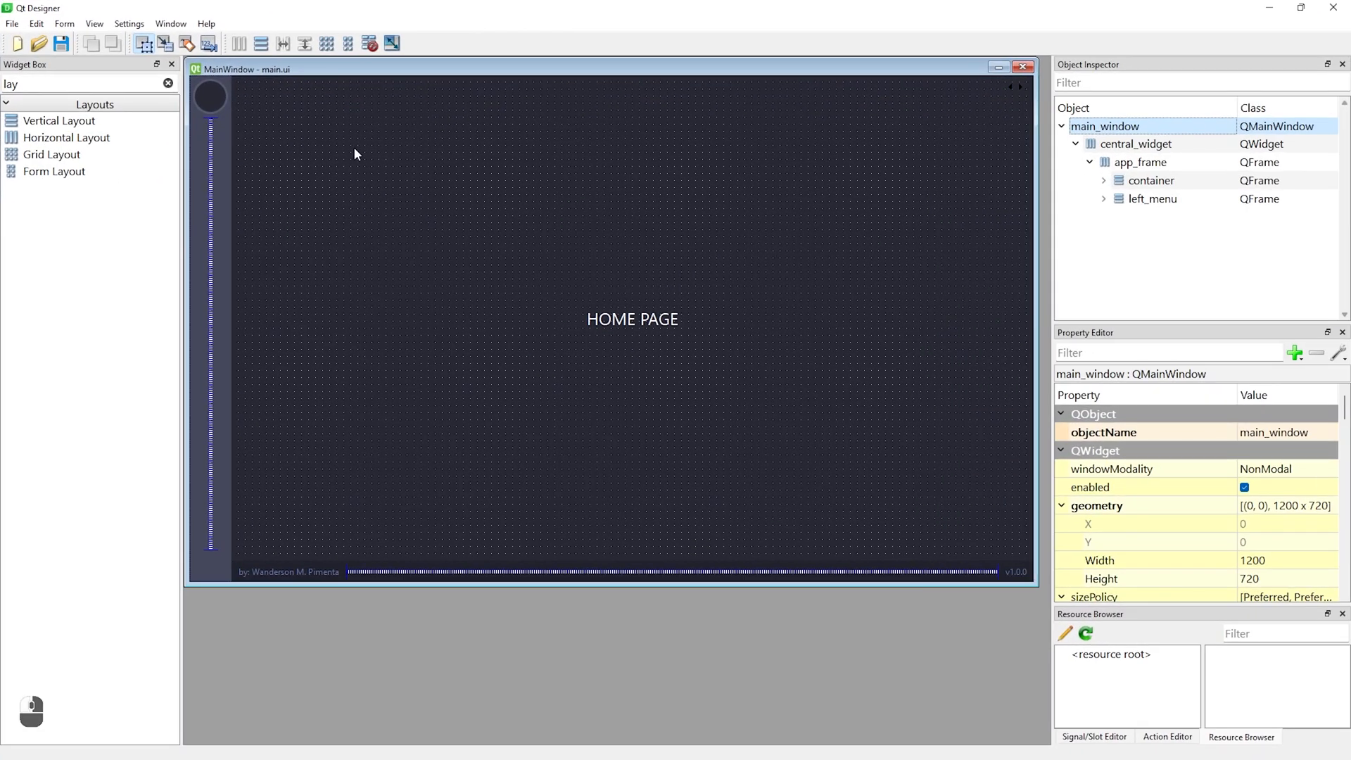
mouse_move(795, 427)
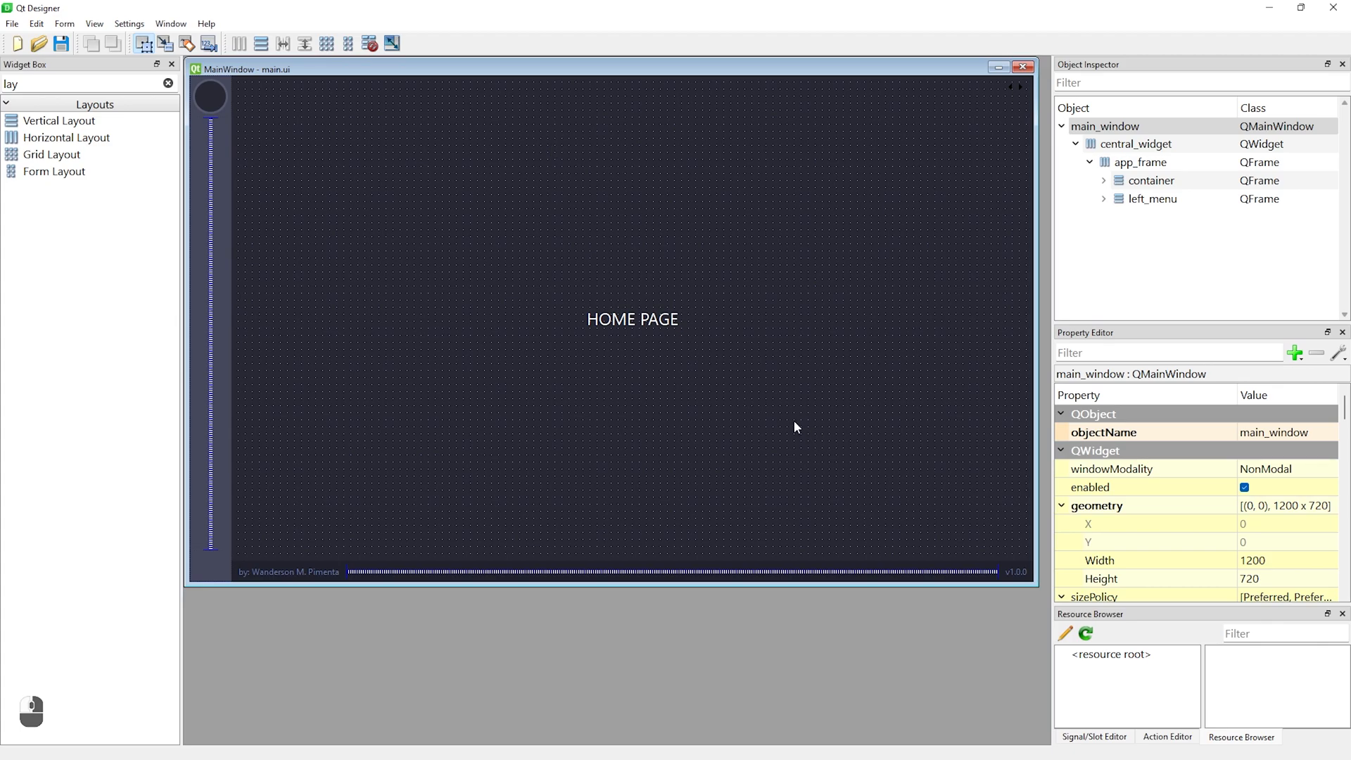
click(1133, 144)
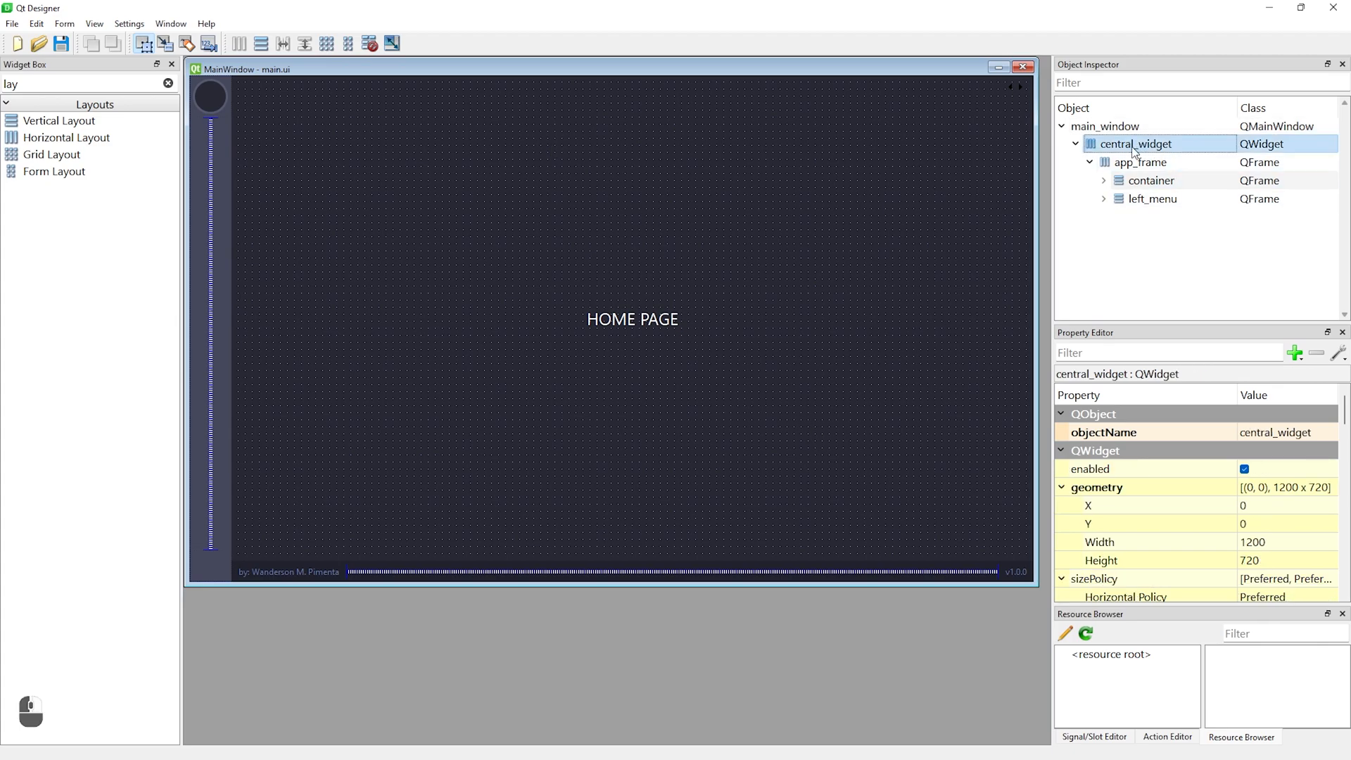
mouse_move(1120, 279)
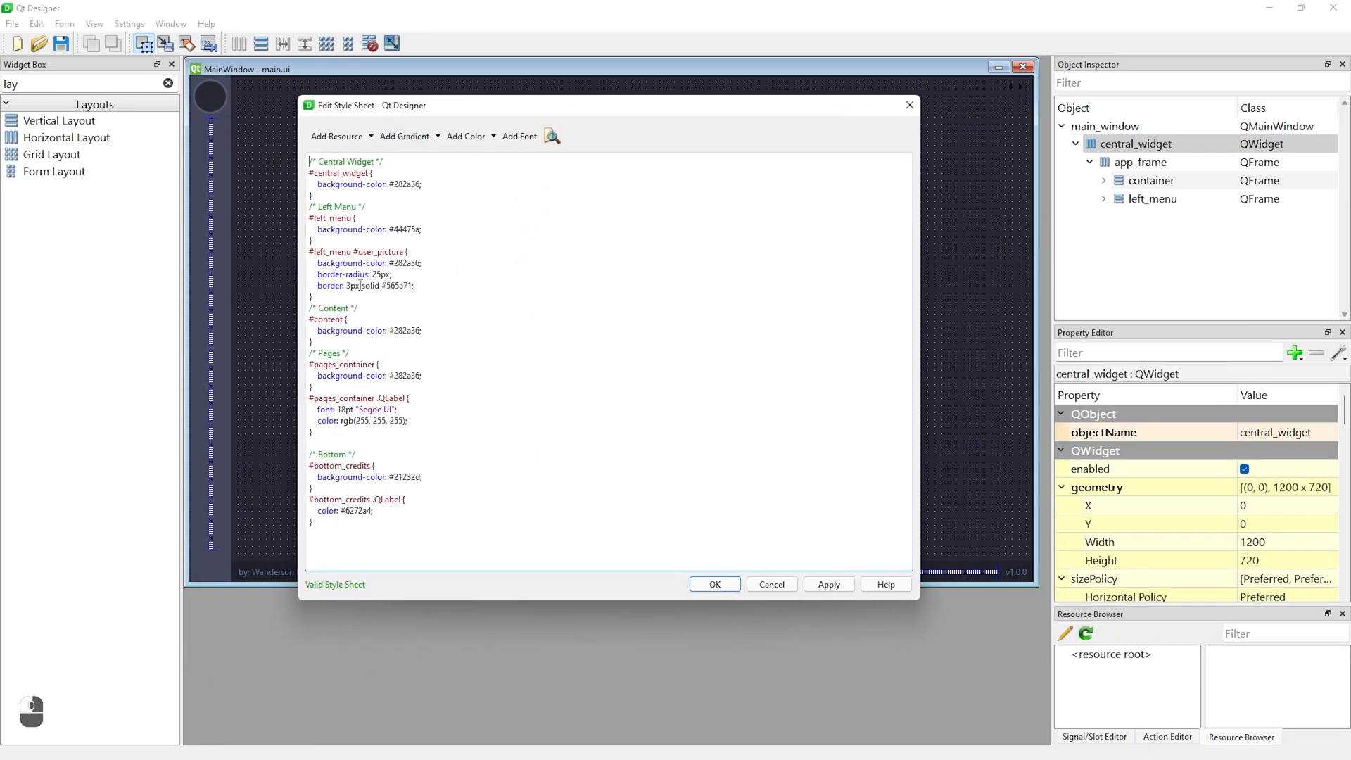
key(ctrl+a)
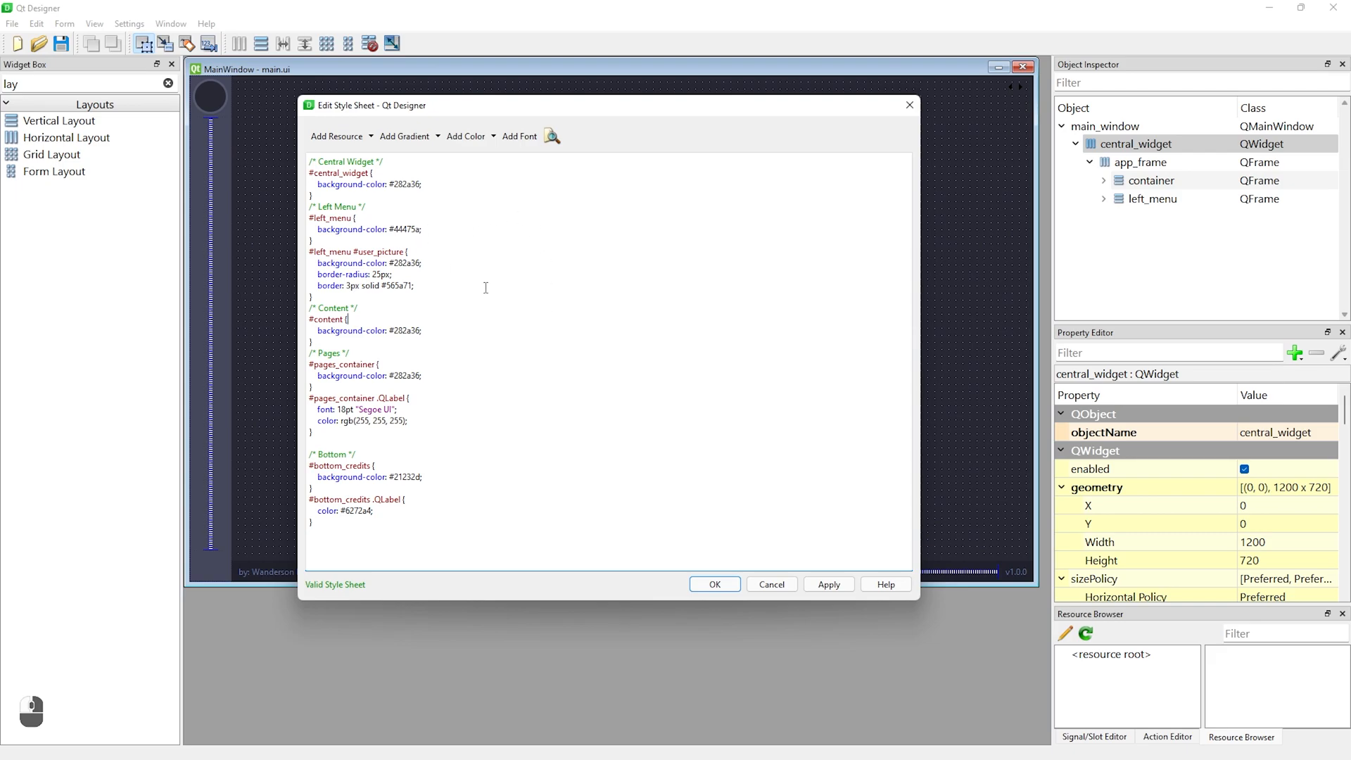
click(714, 584)
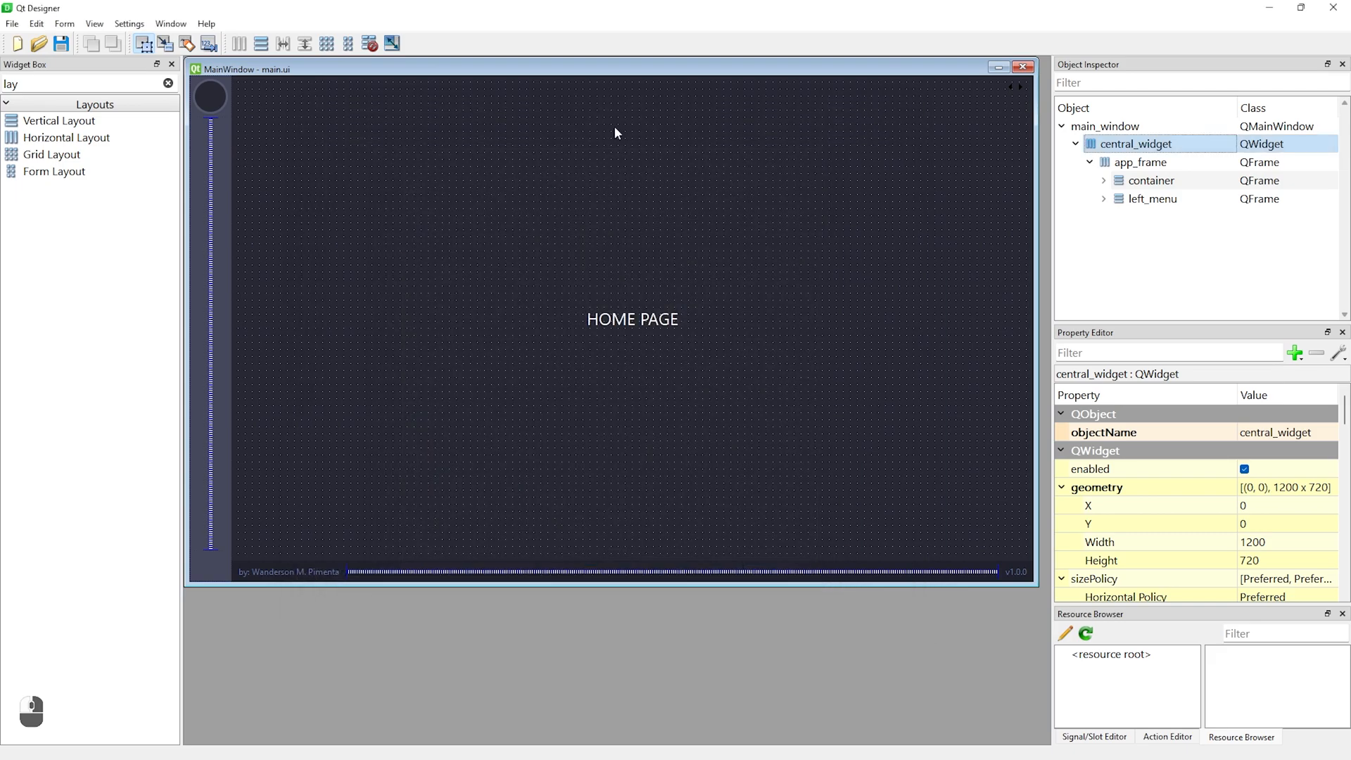
click(1104, 200)
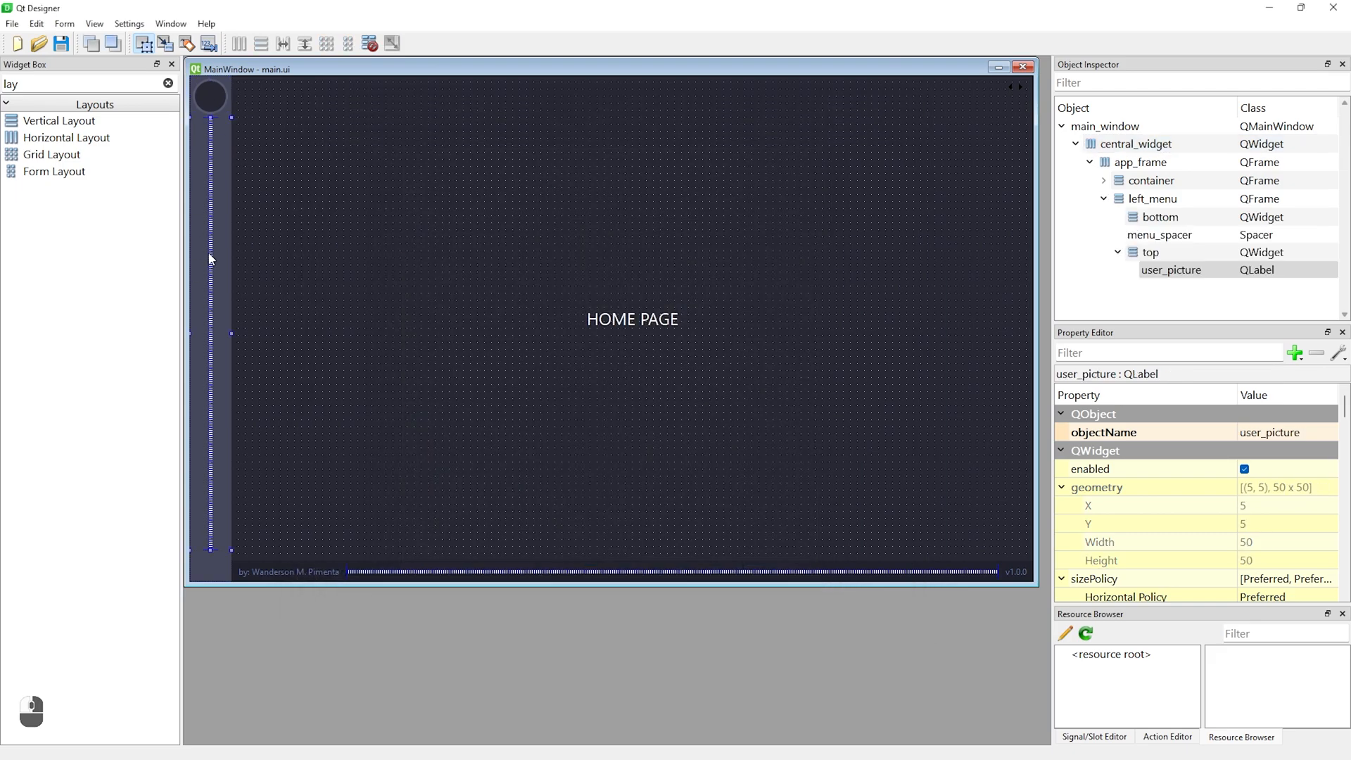
click(1159, 216)
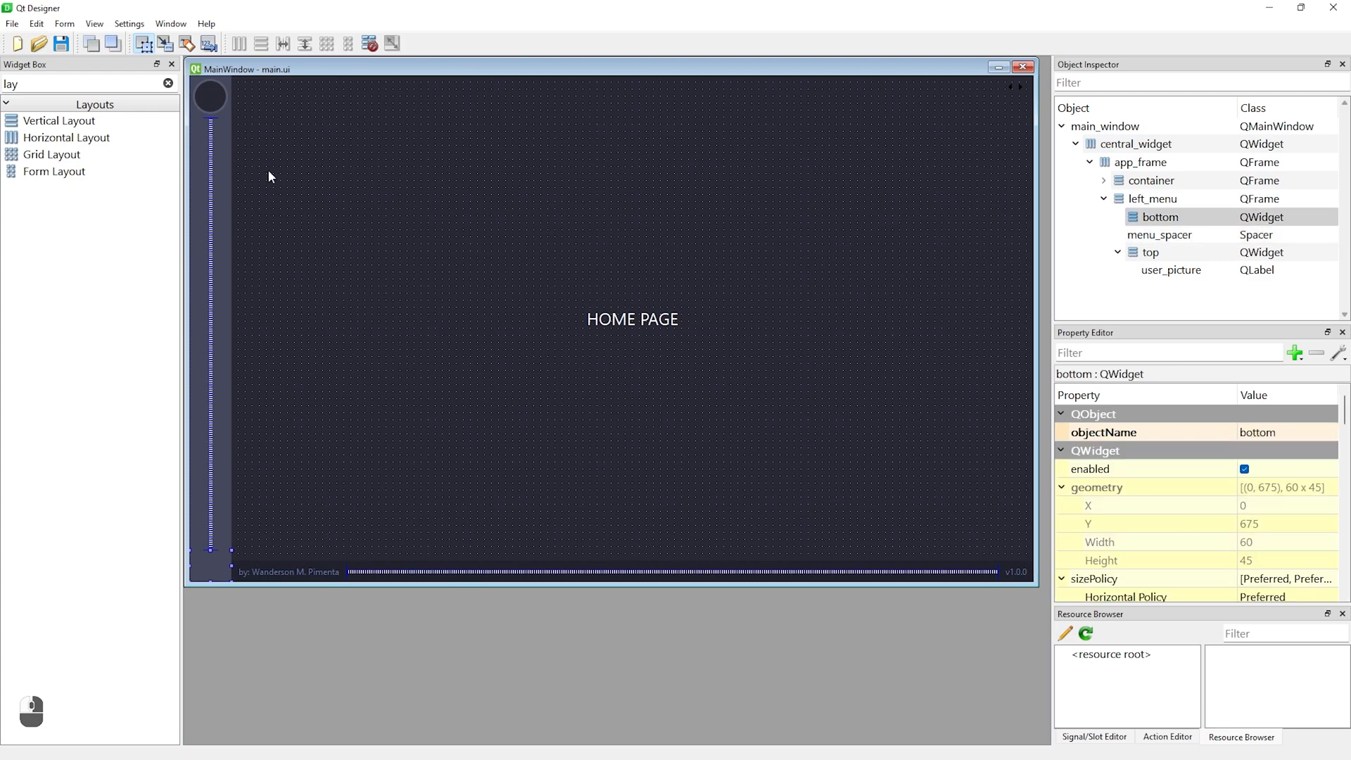
mouse_move(1257, 15)
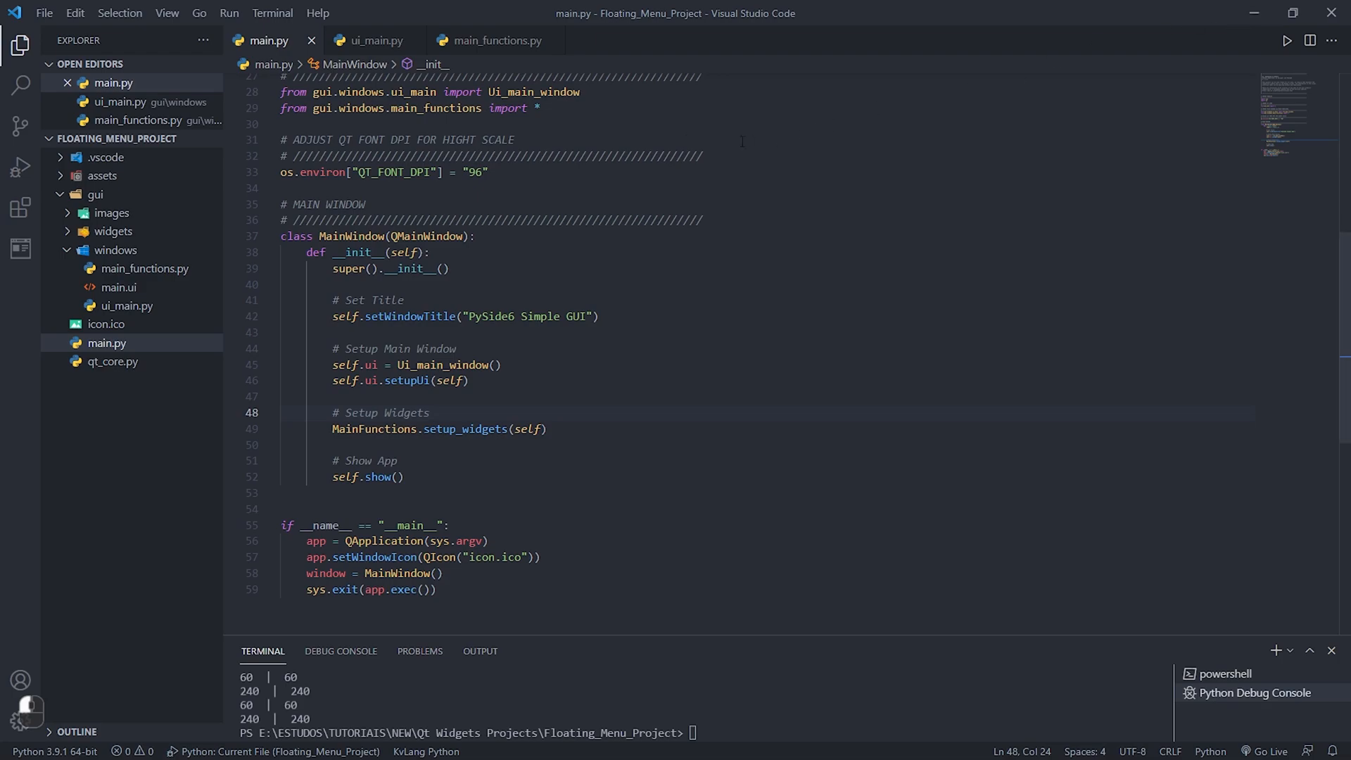
- Switch to ui_main.py and scroll through its embedded style sheet strings
click(376, 41)
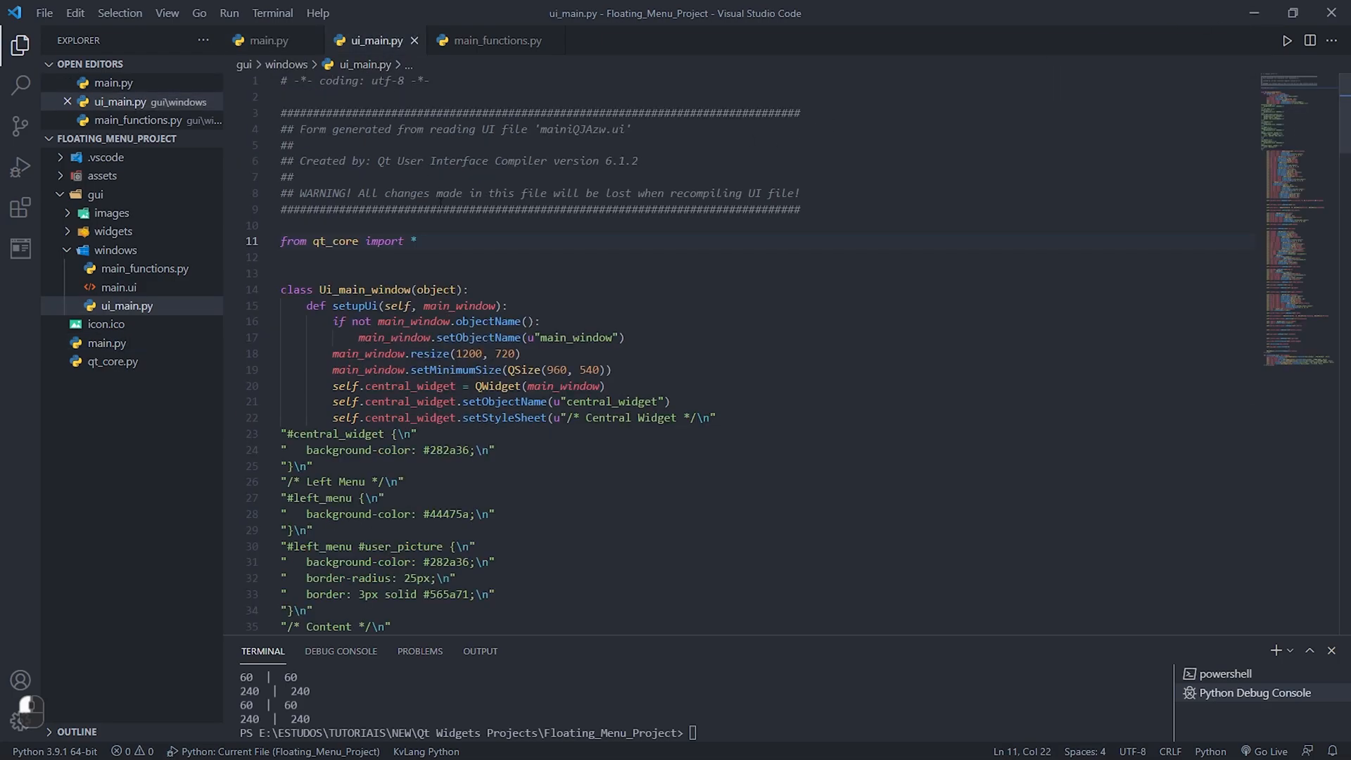
scroll(down, 3)
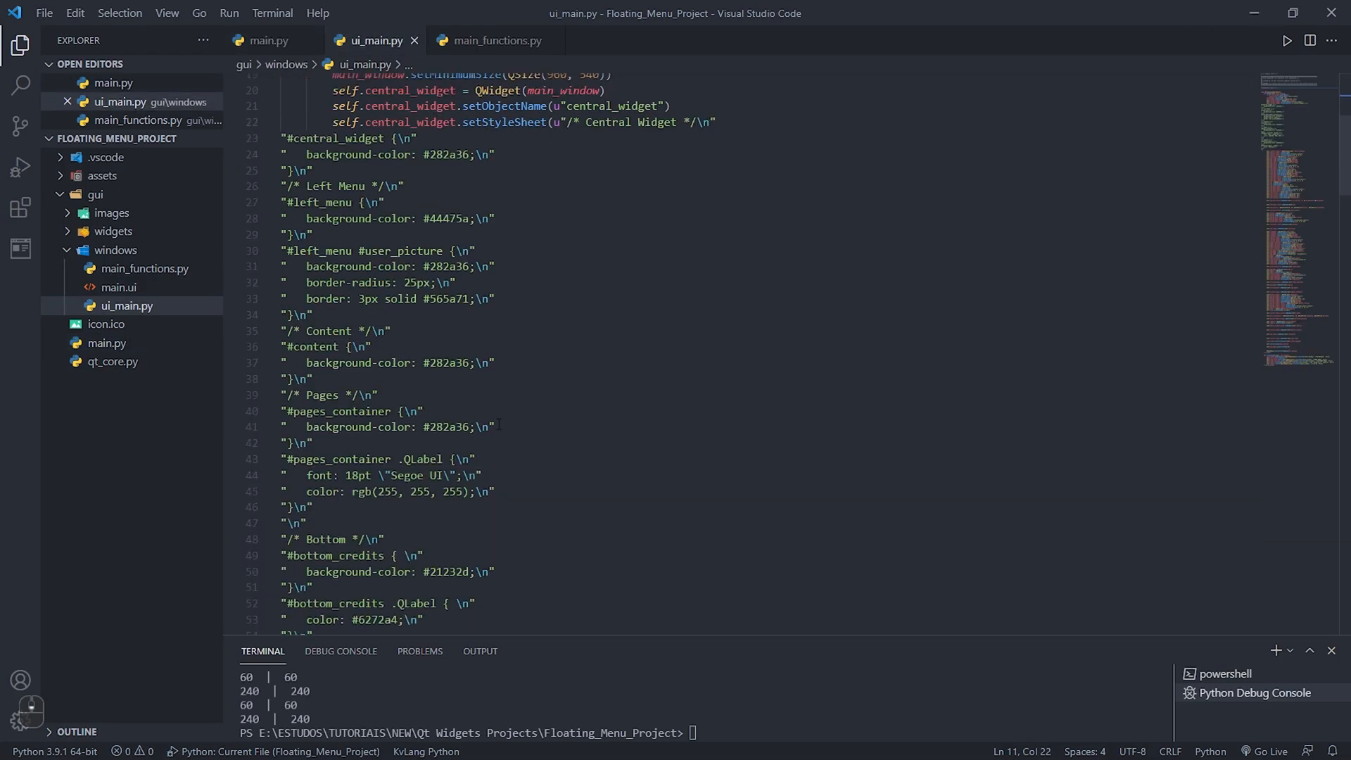
scroll(up, 3)
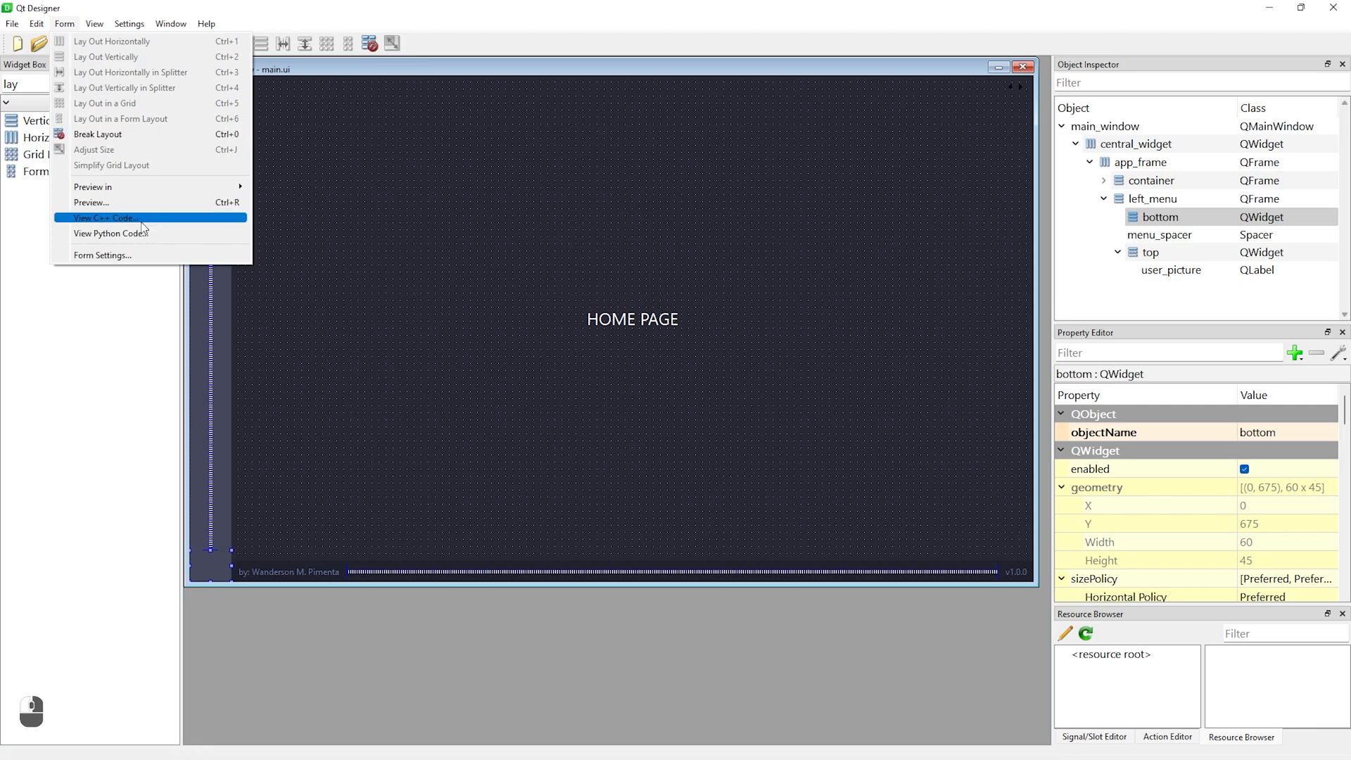
- Save the form's generated Python code over ui_main.py in gui/windows, confirming the replace
click(103, 217)
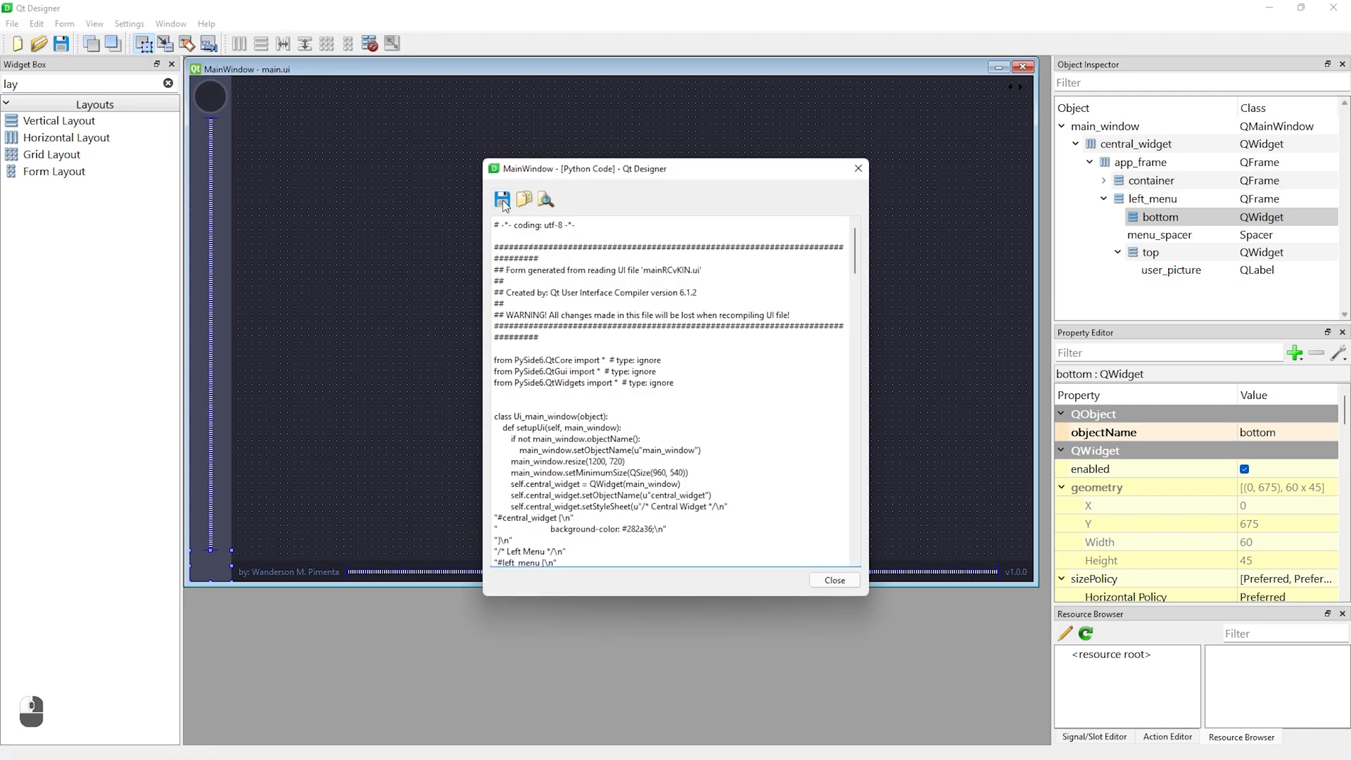
click(502, 200)
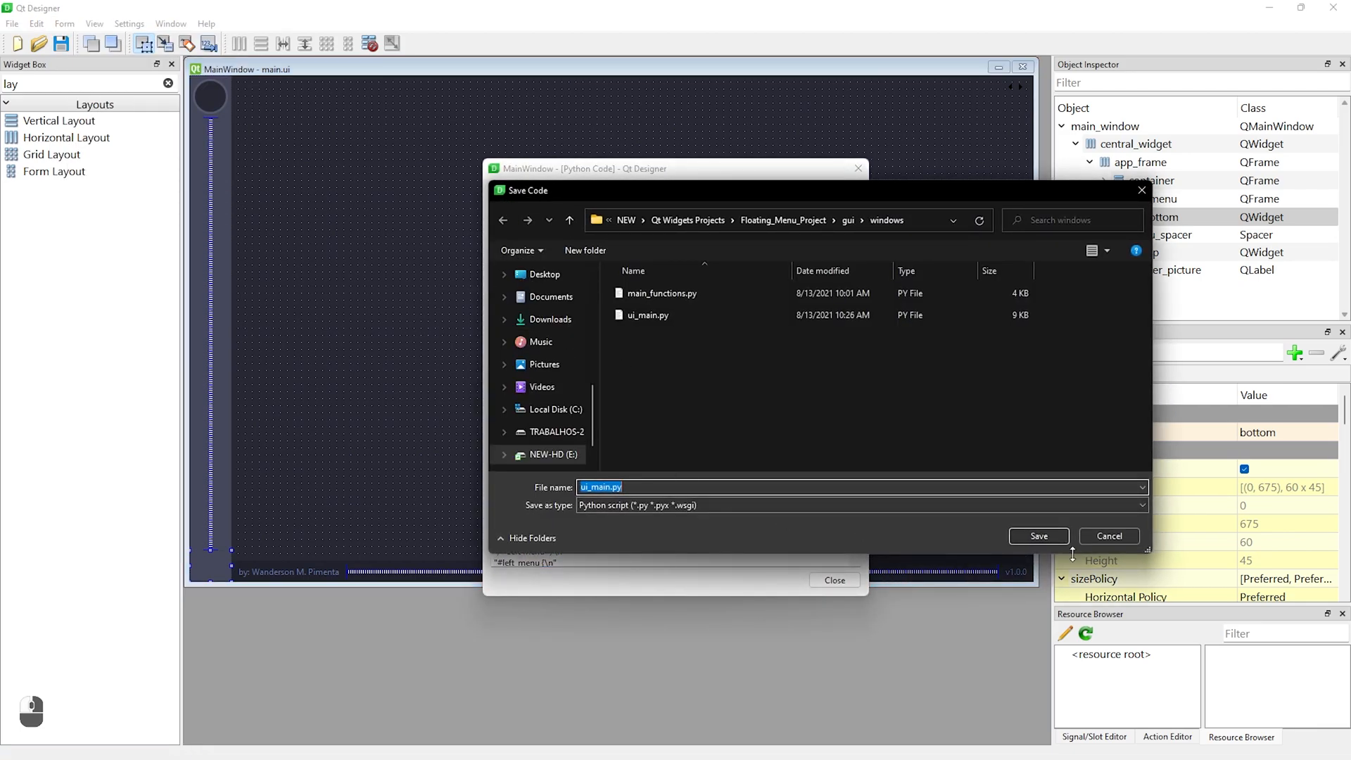
click(1039, 535)
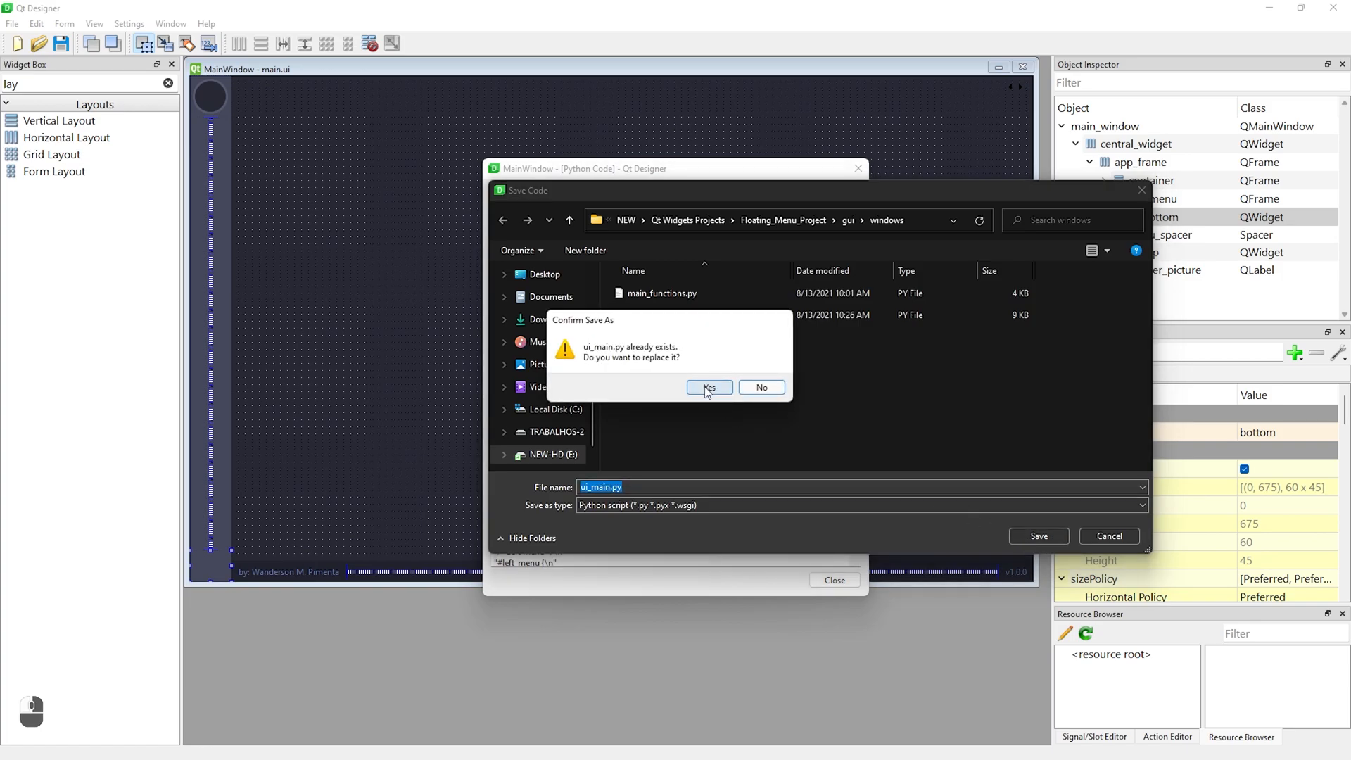
click(709, 387)
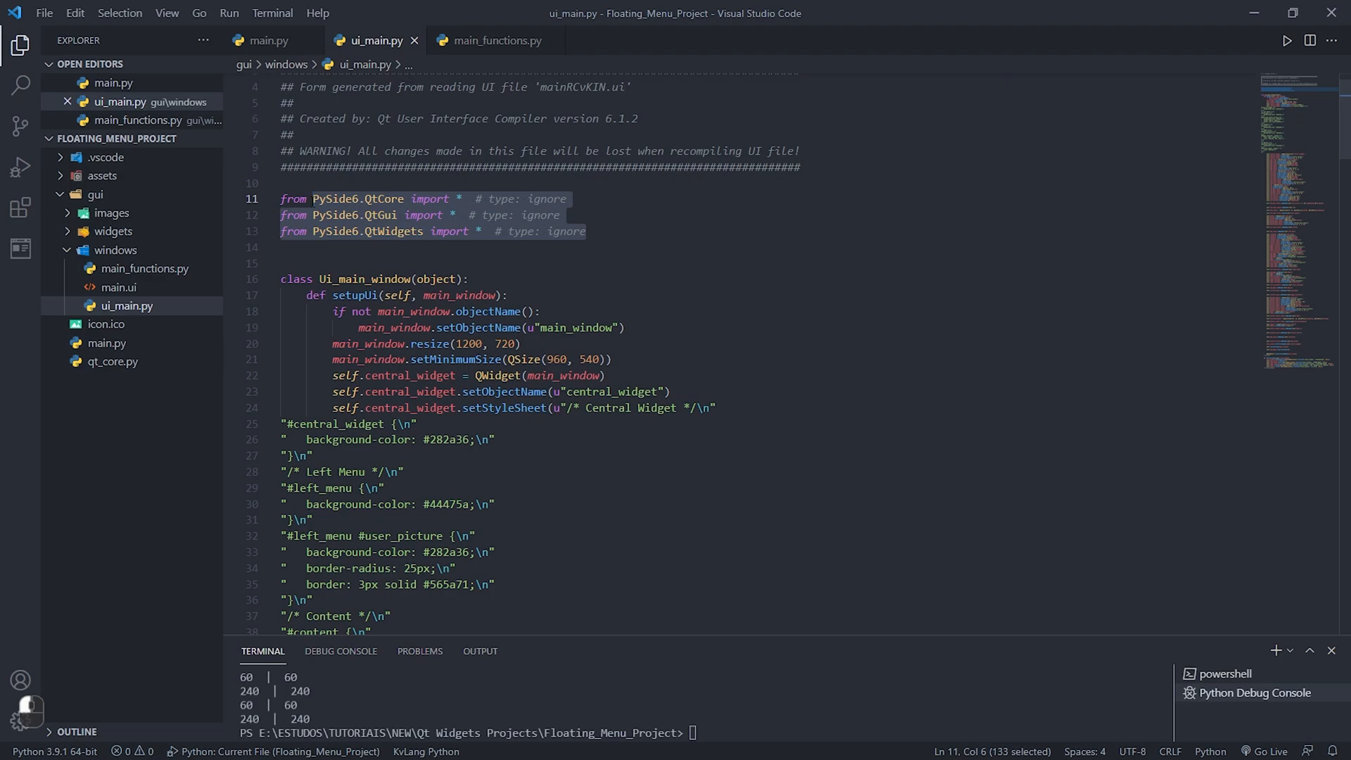
- Replace ui_main.py's PySide6 imports with 'from qt_core import *' and close qt_core.py
text(from qt_core)
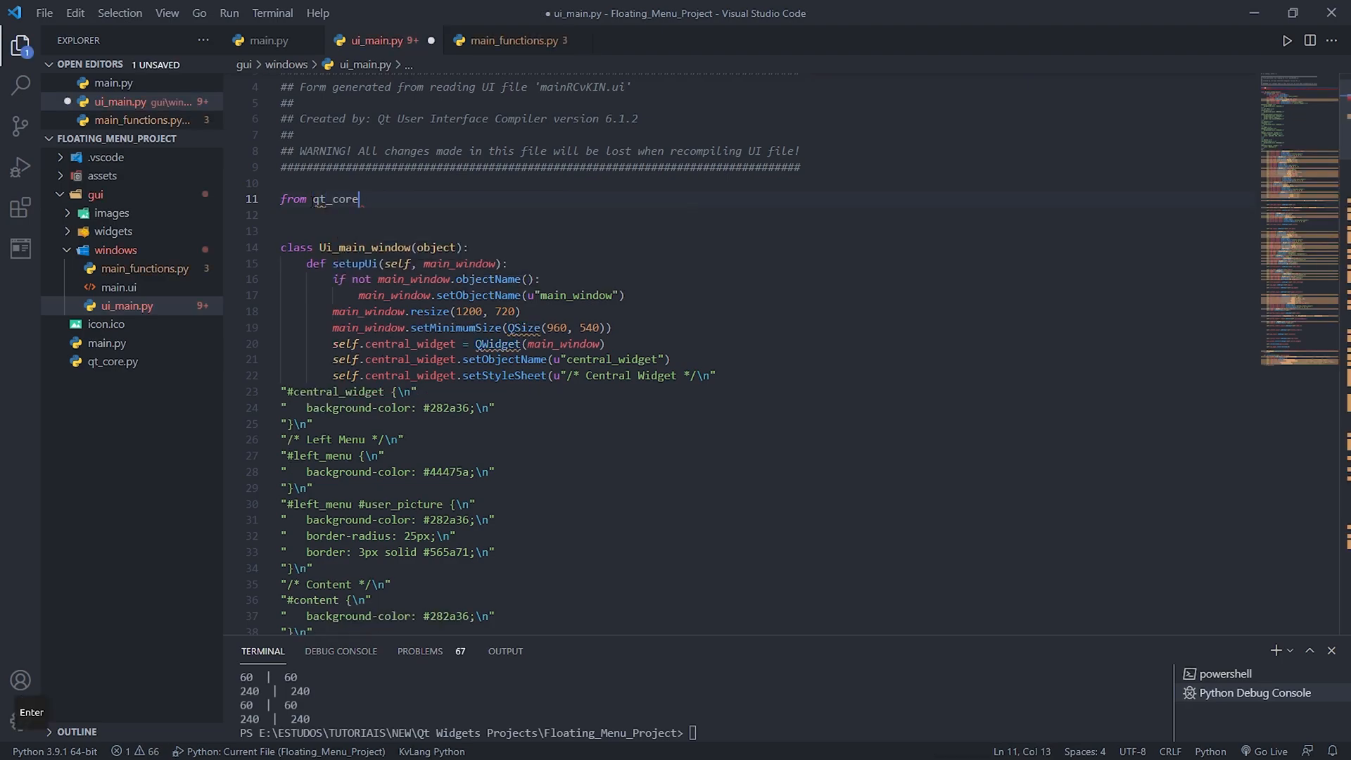
text(import)
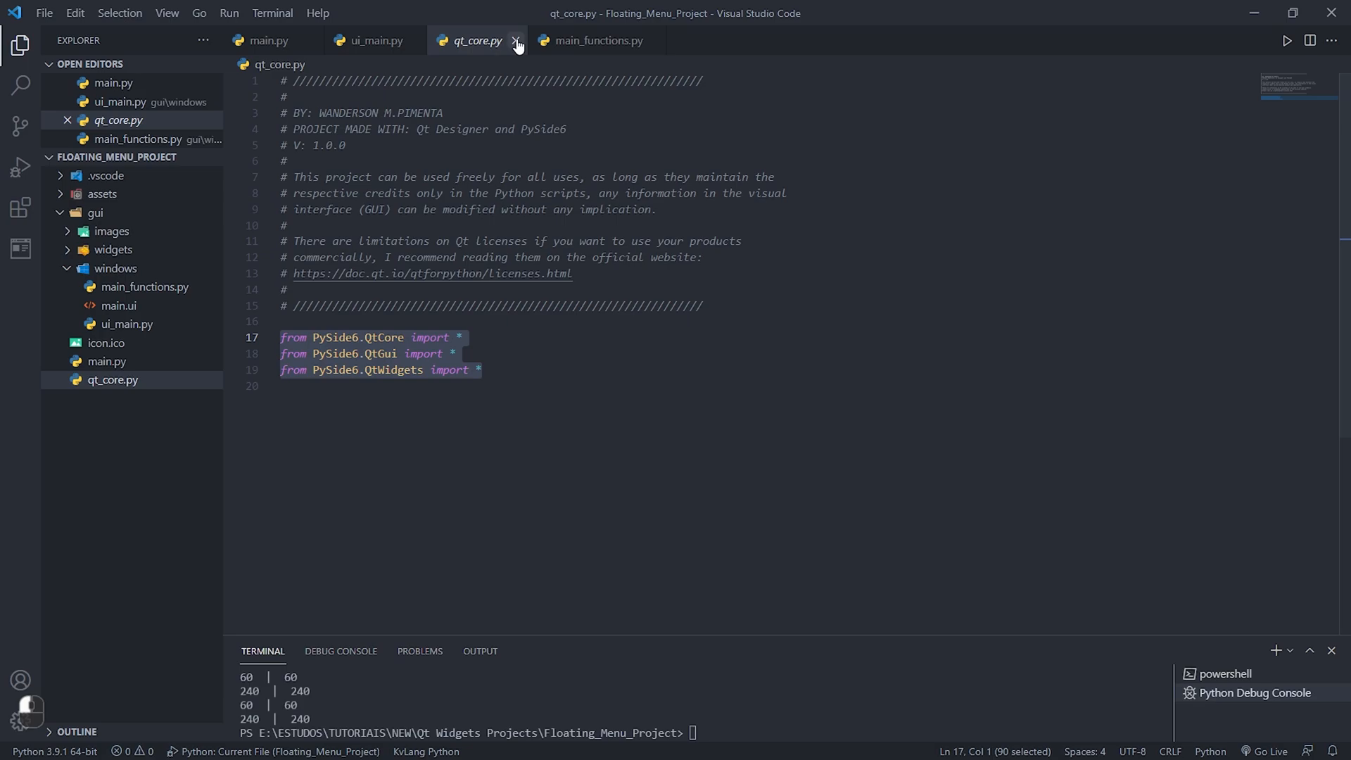
click(515, 41)
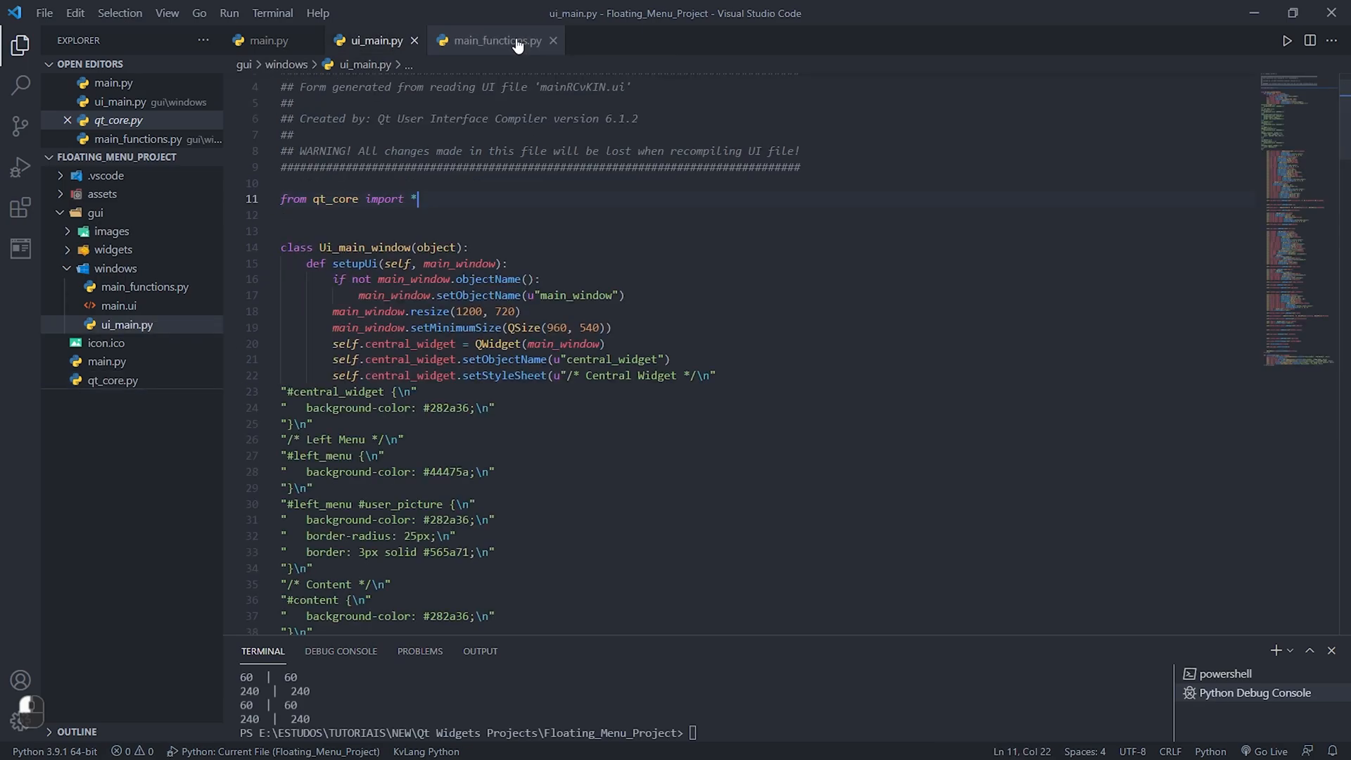
- Open main_functions.py, scroll the code, and select 'user' in the picture line
click(494, 41)
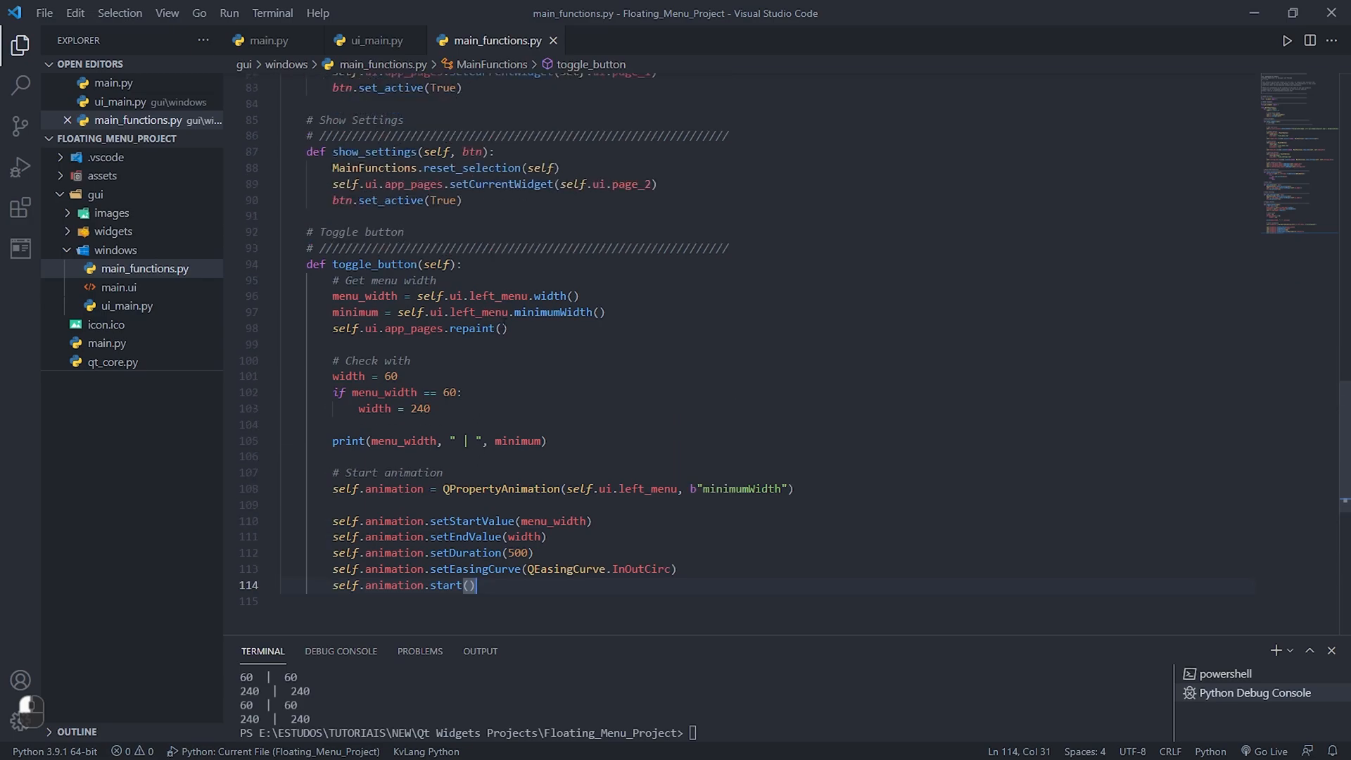
scroll(up, 3)
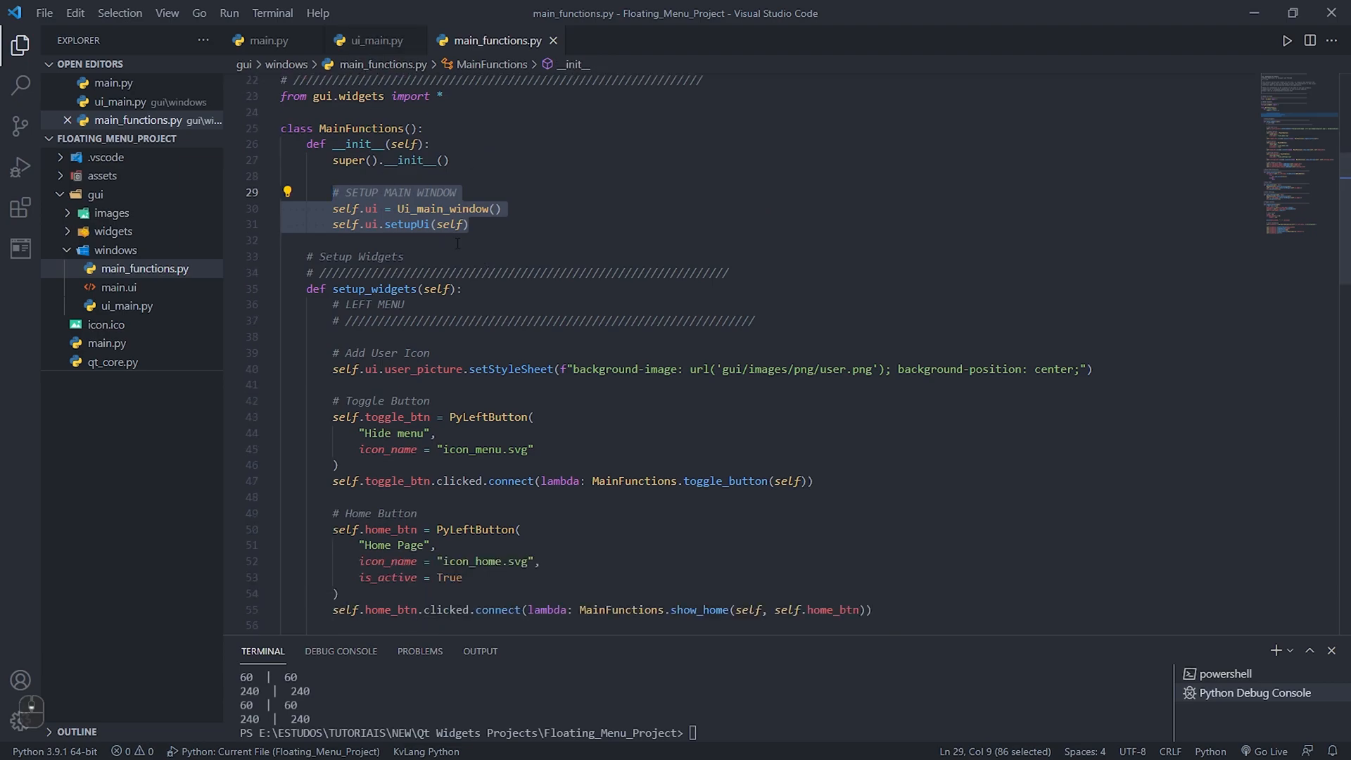
scroll(down, 3)
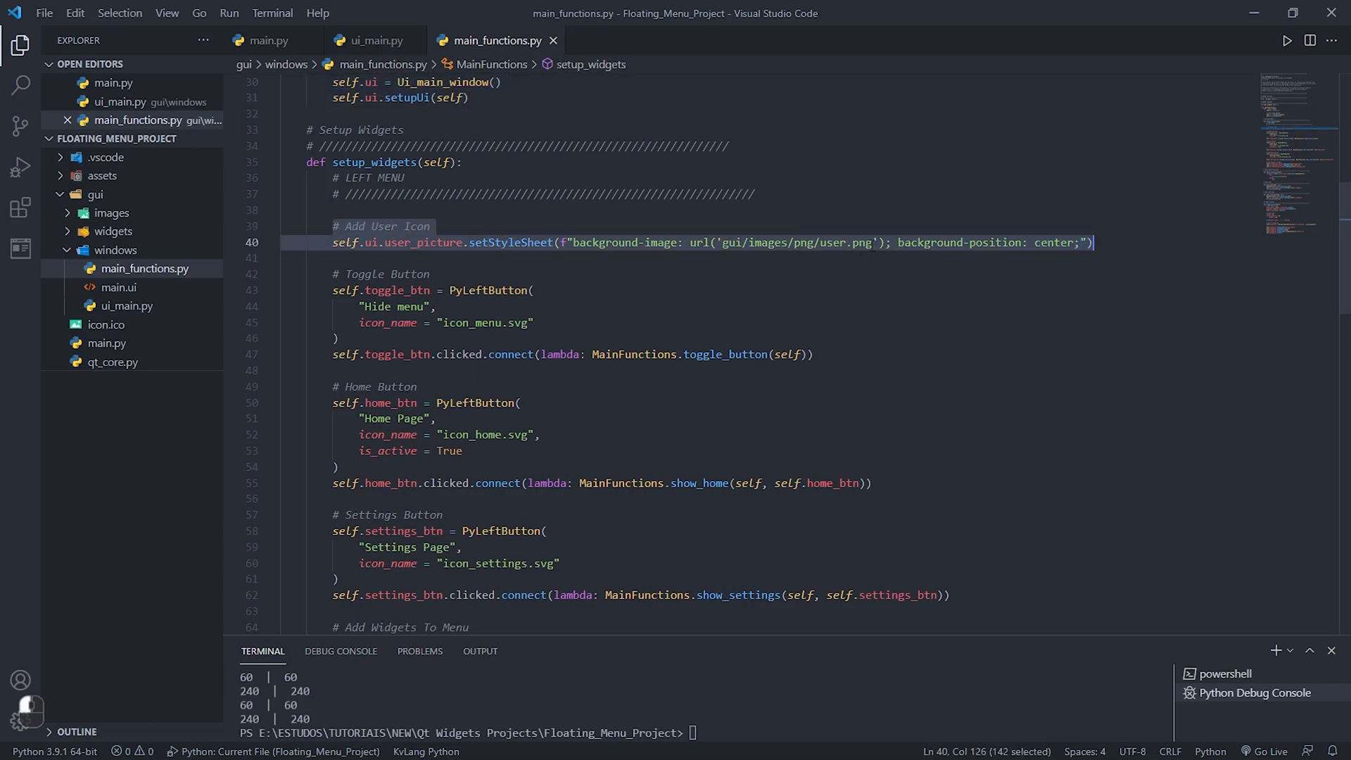
double_click(392, 242)
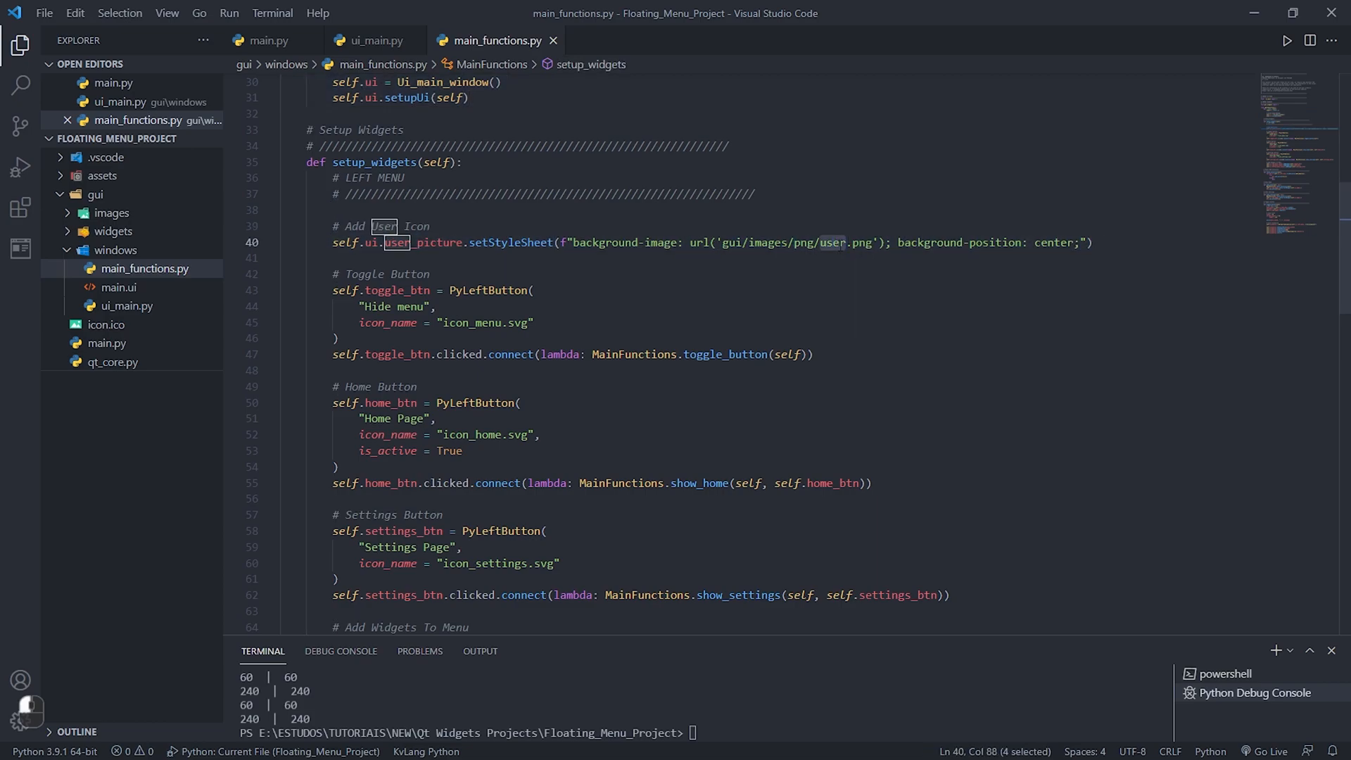
- Run the app, close it, and expand gui/images/png to reveal user.png
key(F5)
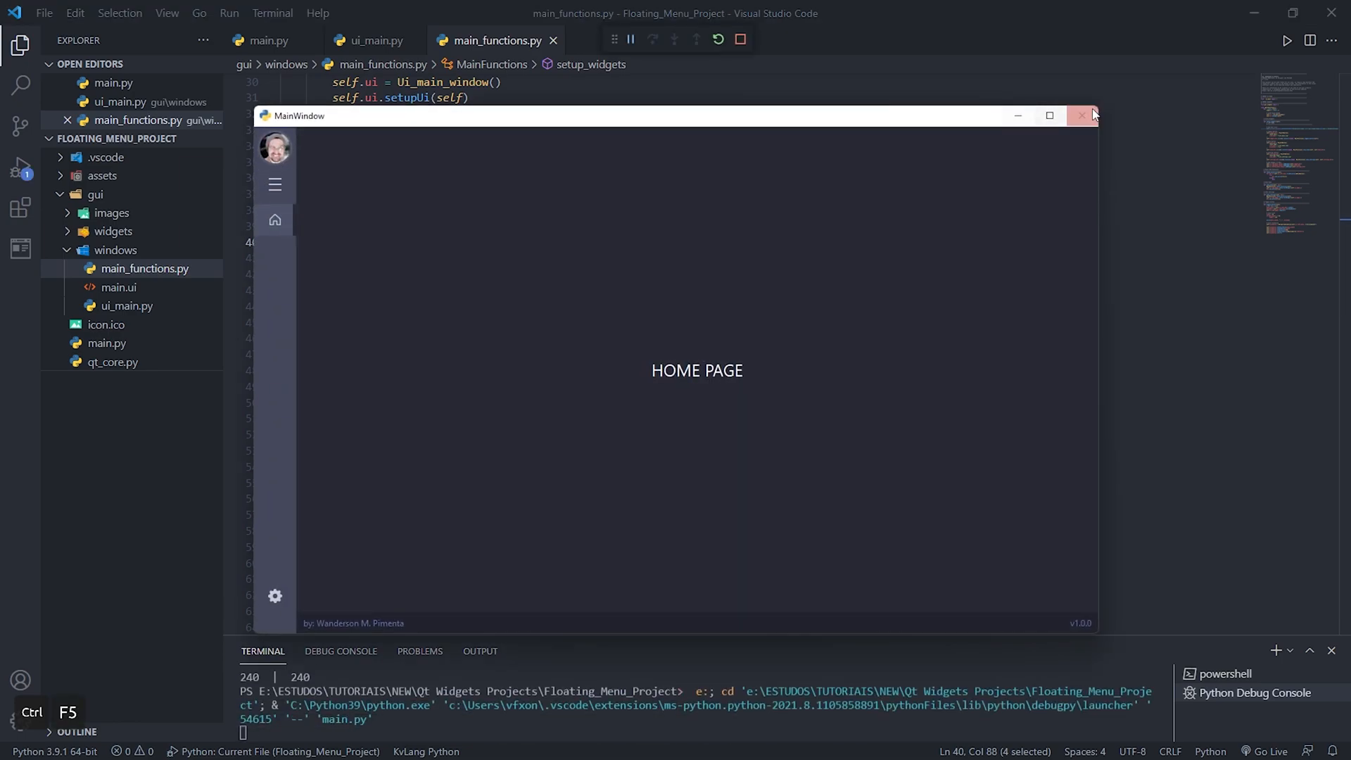
click(1082, 115)
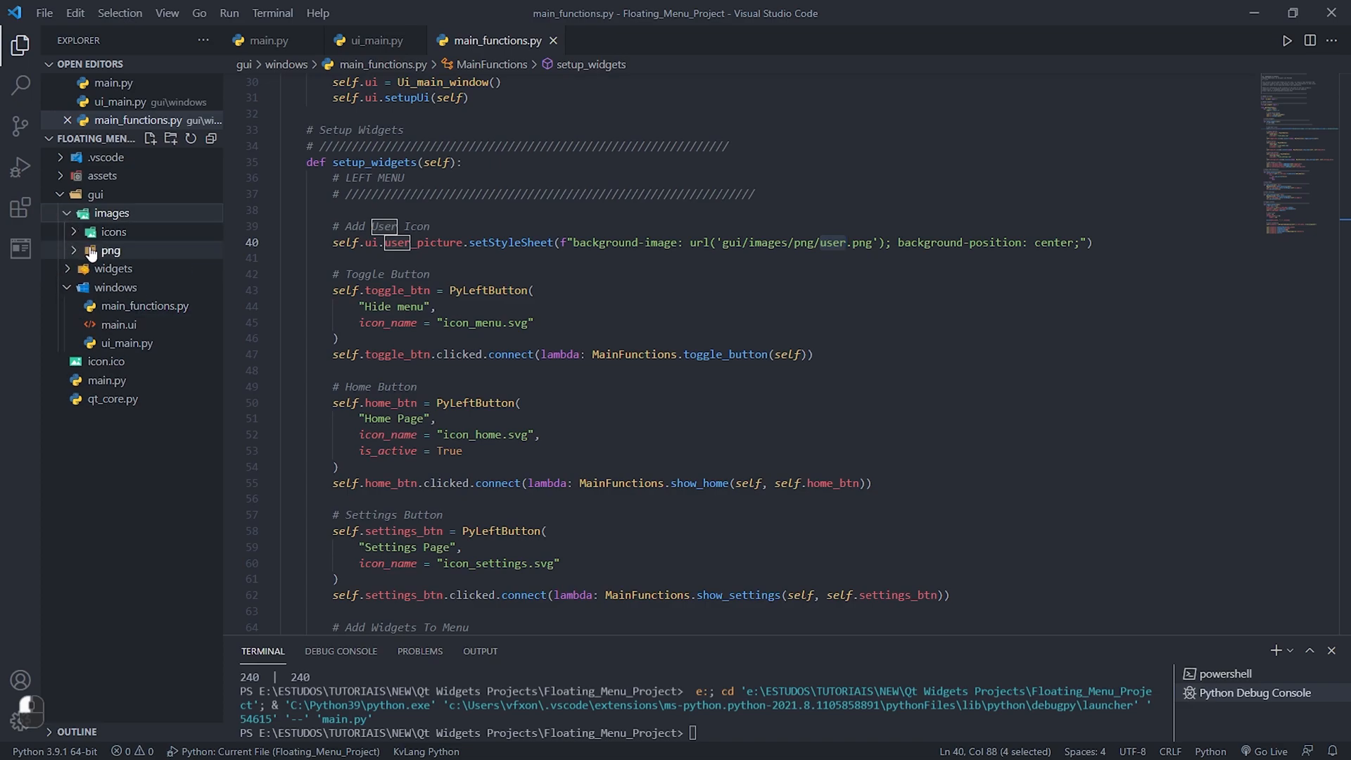
click(110, 250)
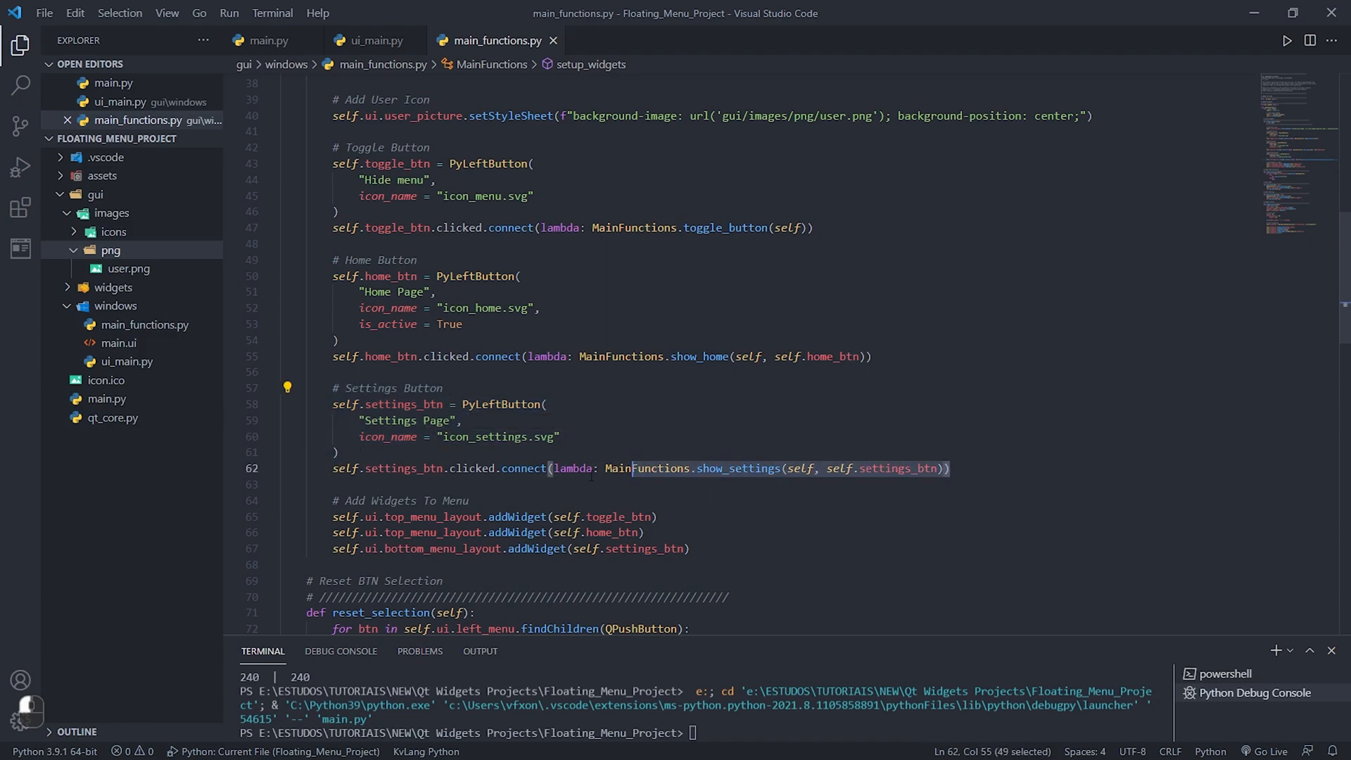
click(431, 356)
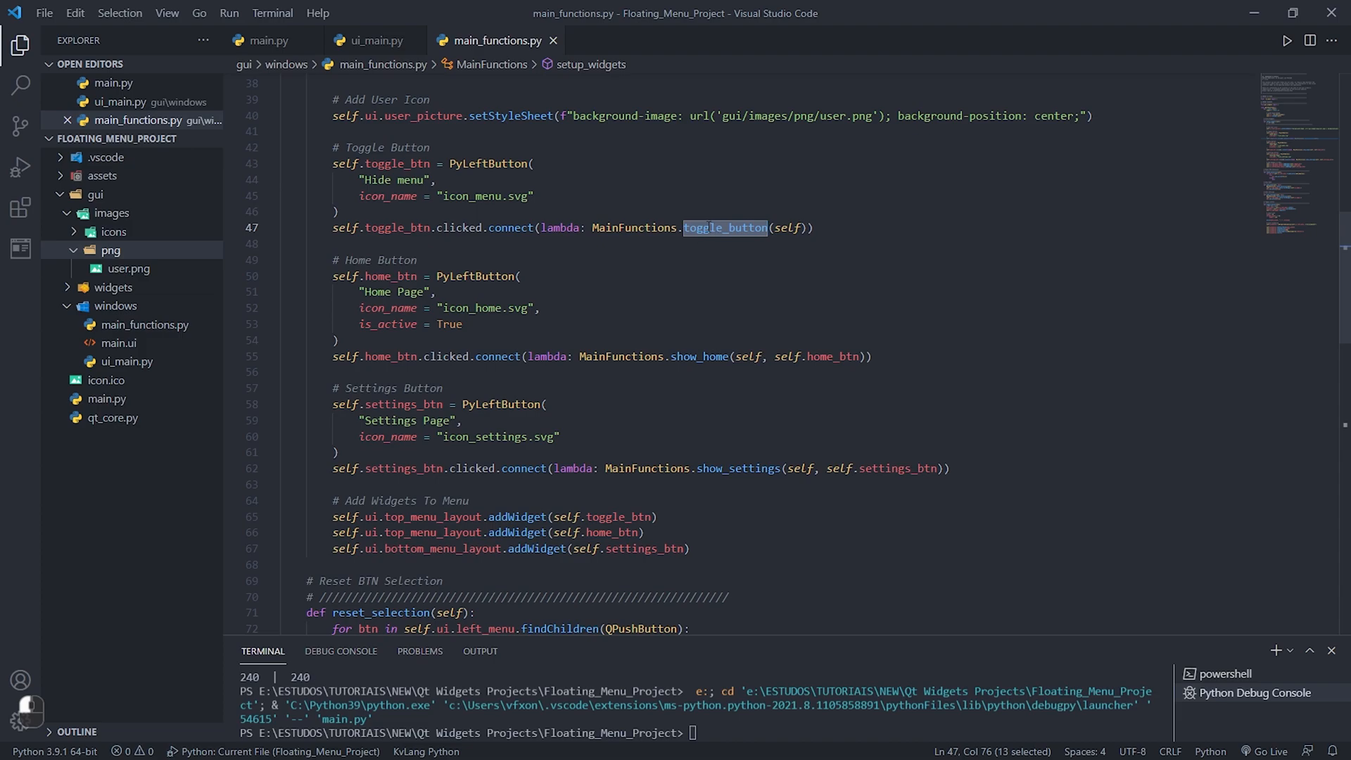
mouse_move(724, 227)
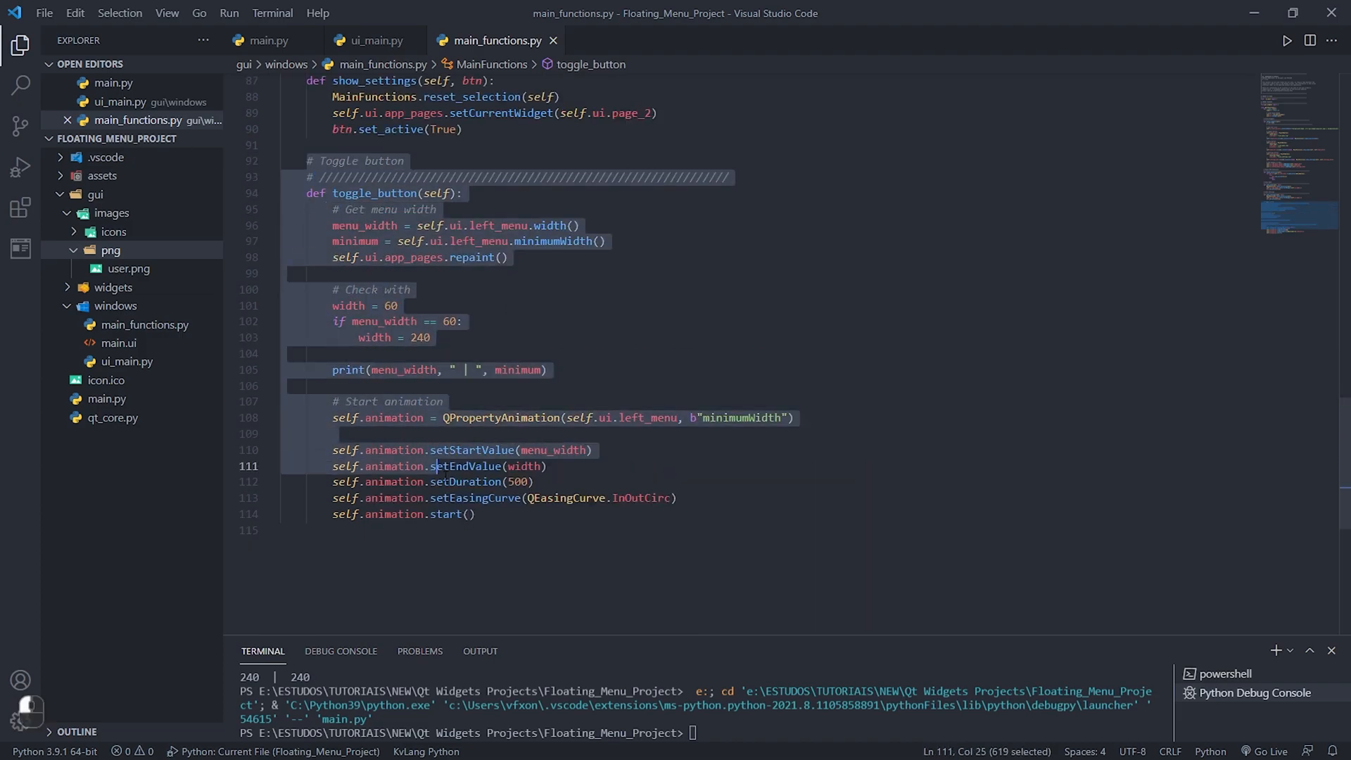
- Delete the print(menu_width, ...) line from toggle_button and save main_functions.py
click(548, 371)
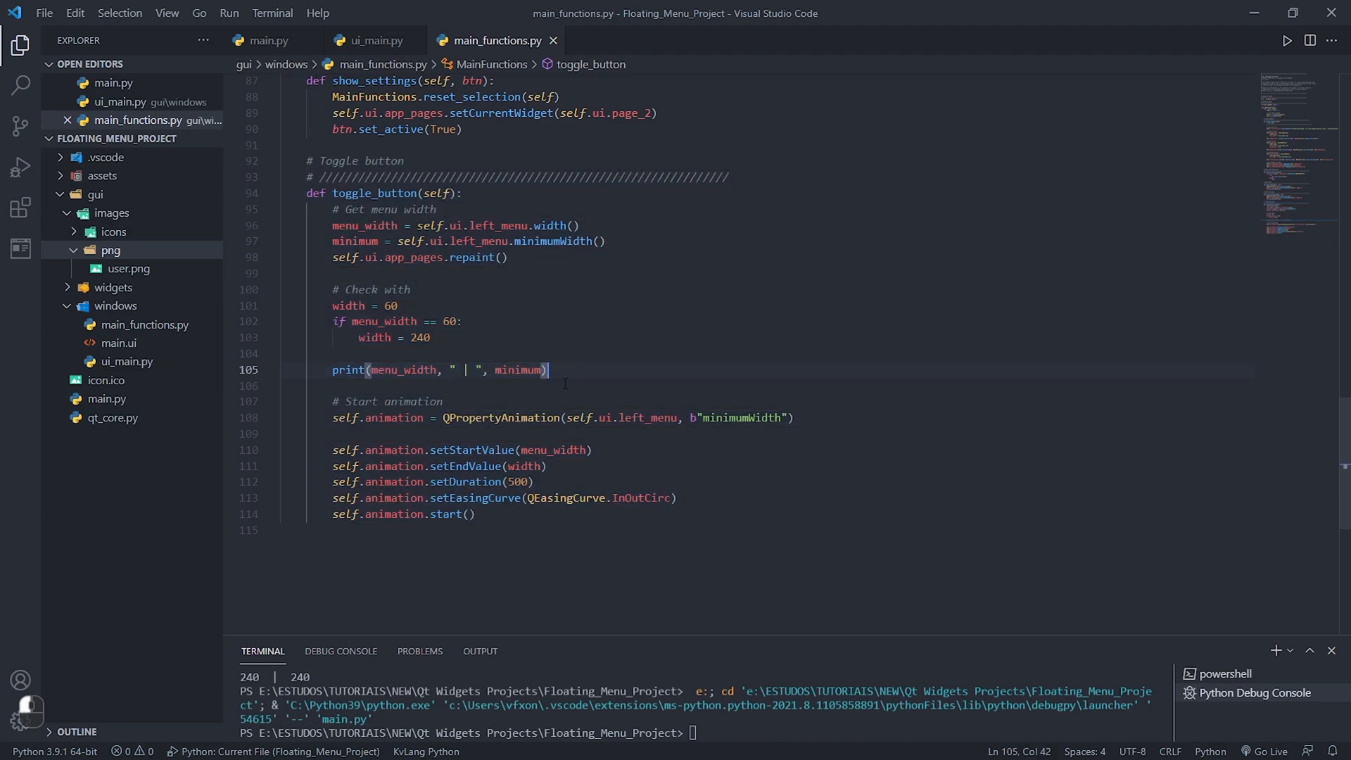
click(245, 353)
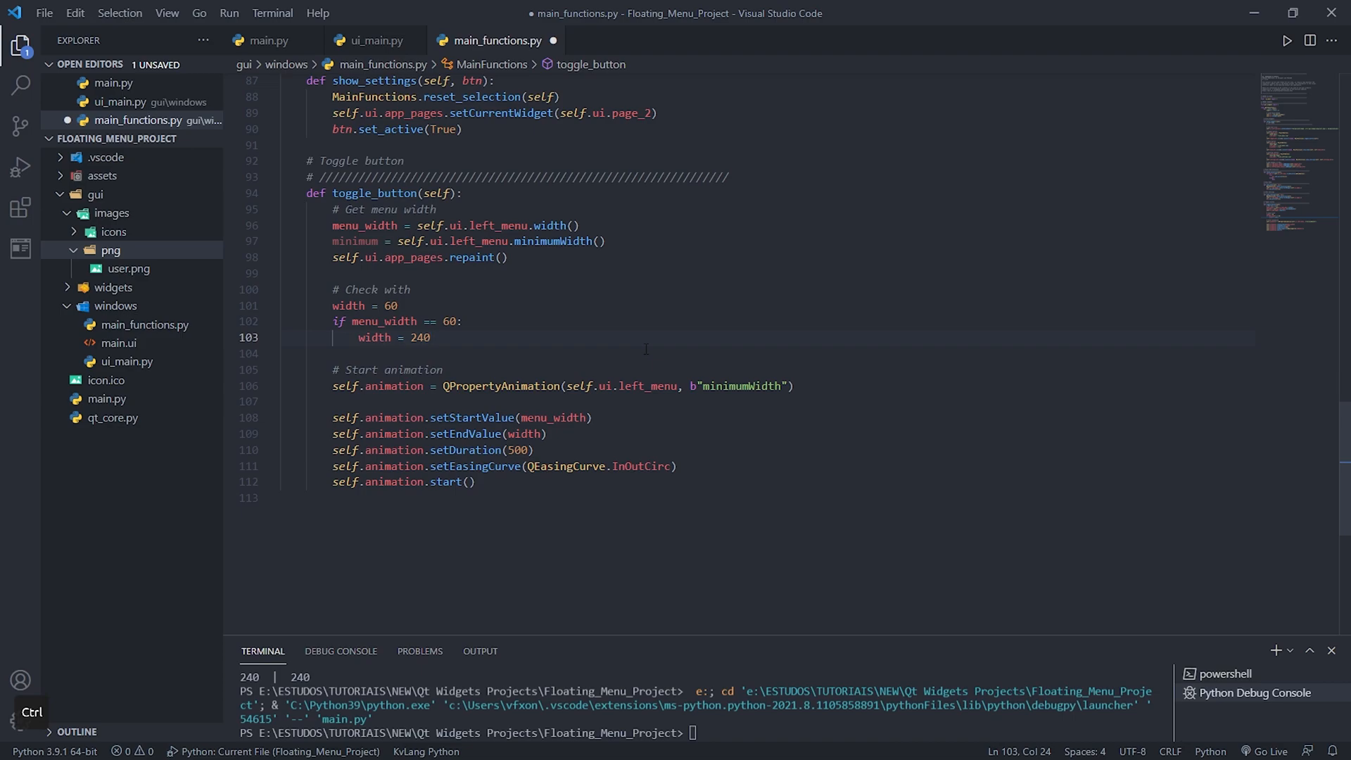
key(ctrl+s)
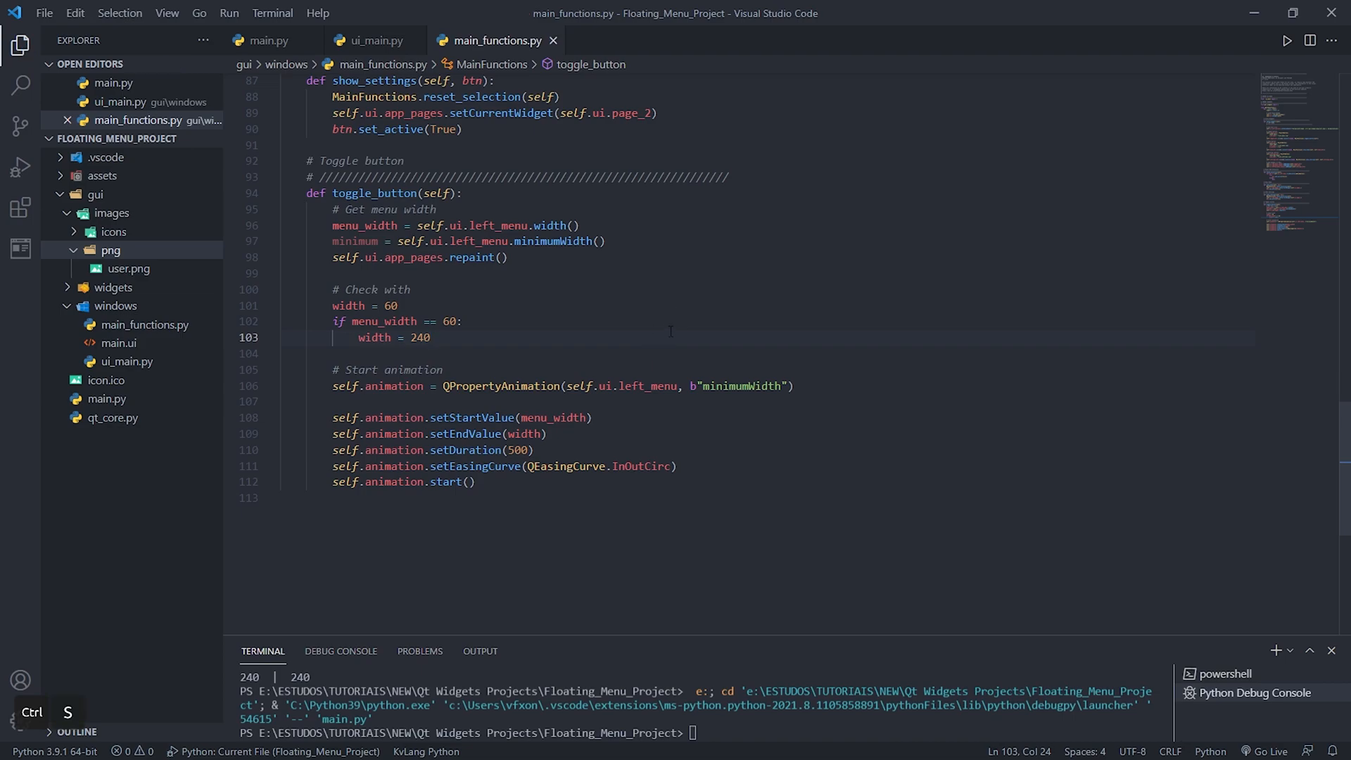
- Jump to show_home and add '# Deselect All Buttons' and '# Change Page' comments
scroll(up, 3)
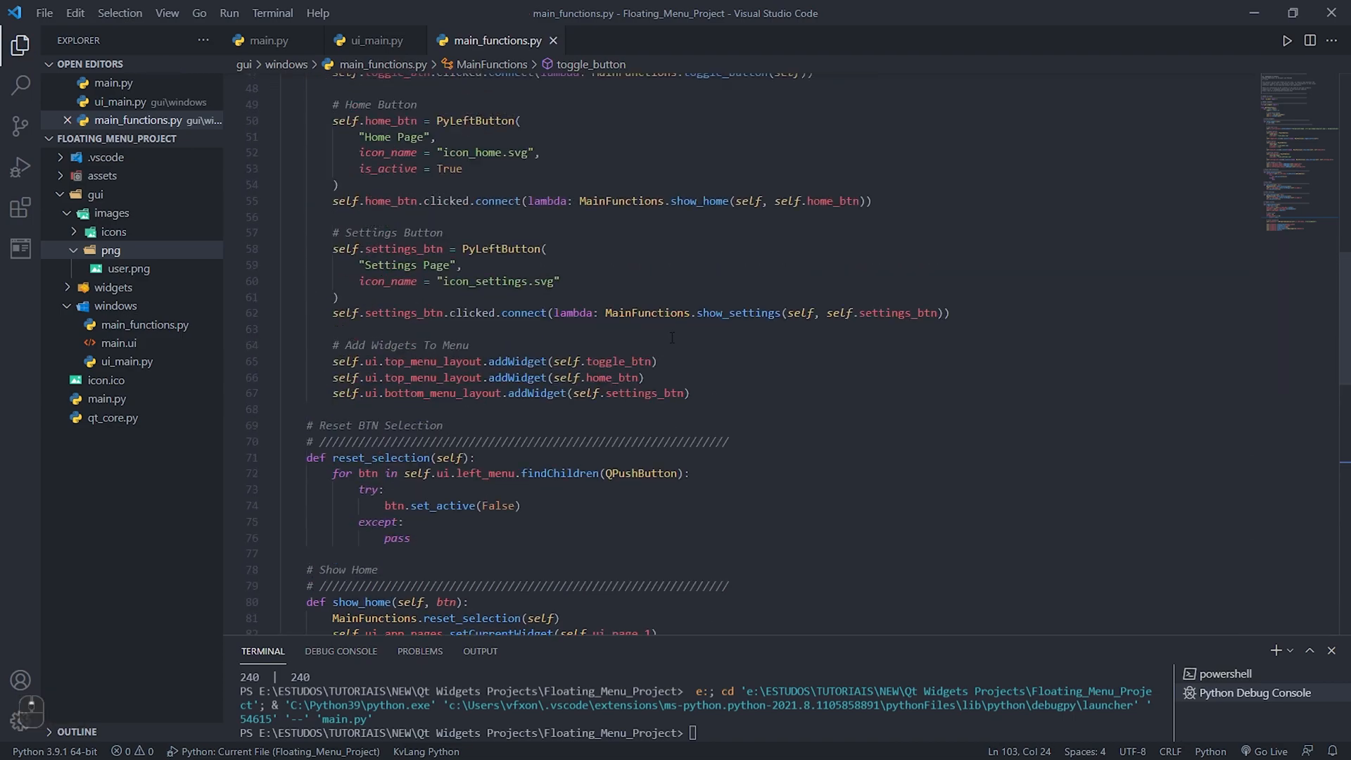
scroll(up, 3)
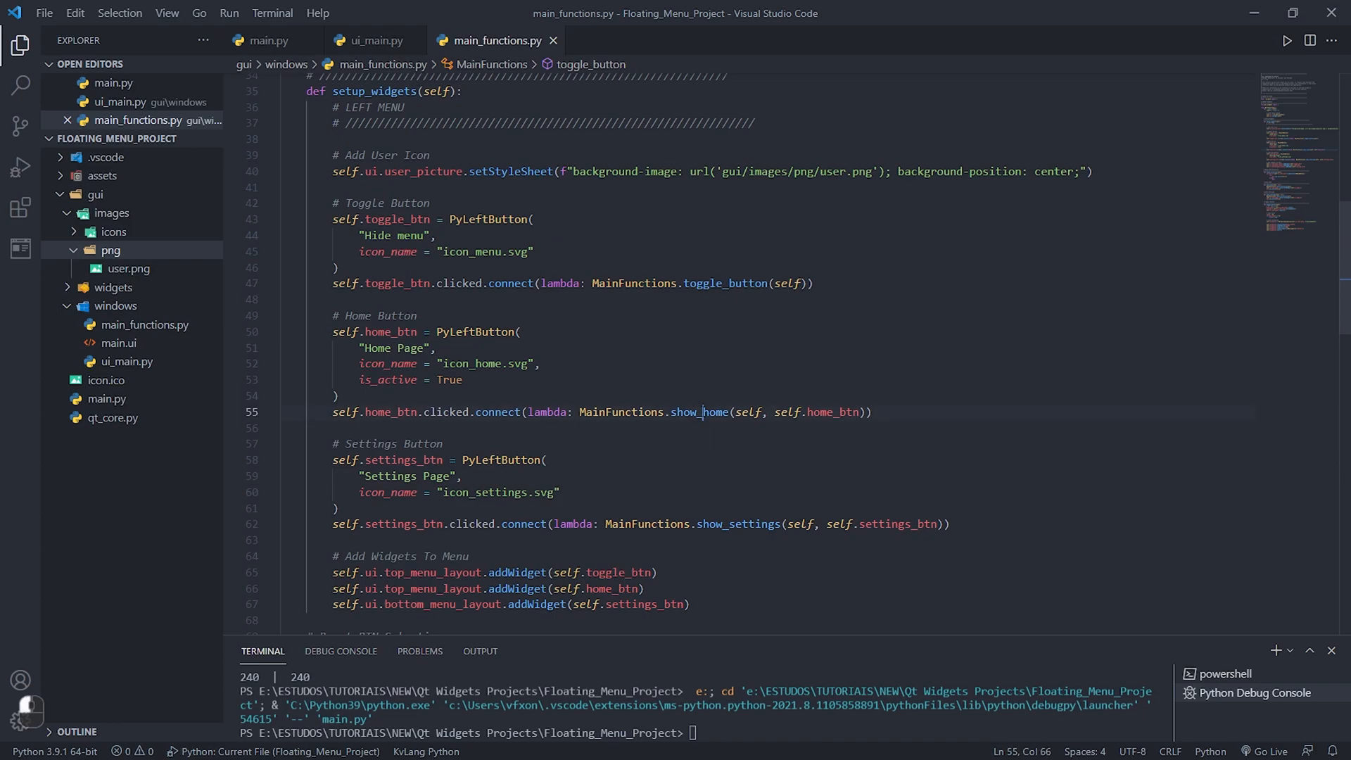
key(f12)
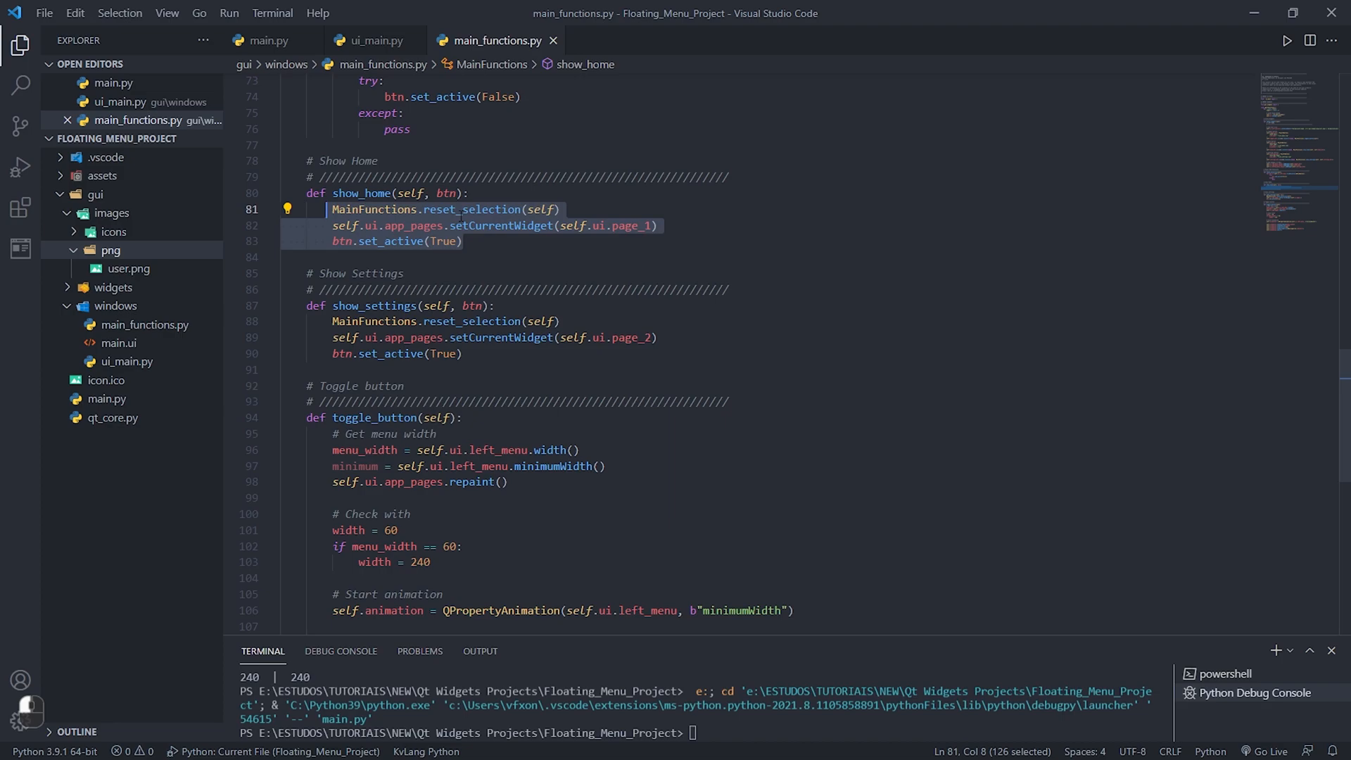
click(560, 209)
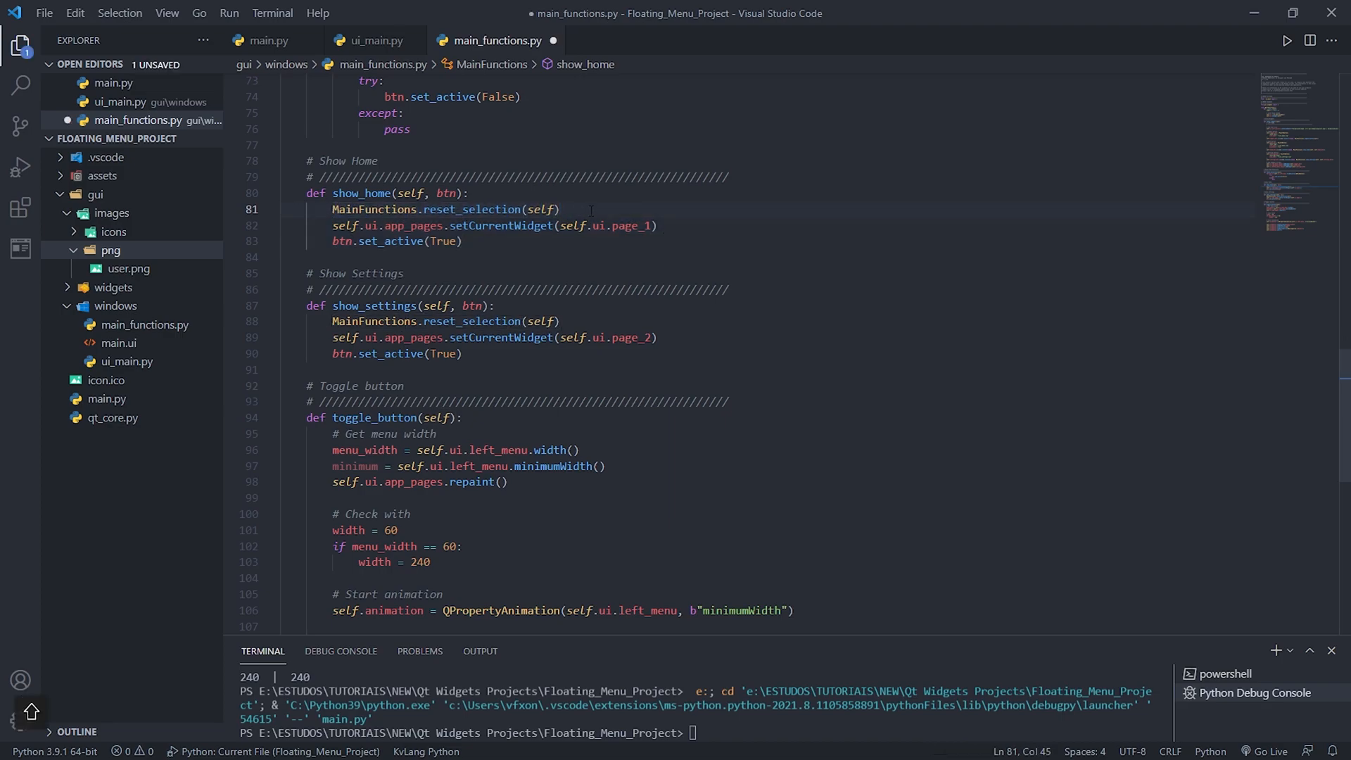
text(# Deselect All Buttons)
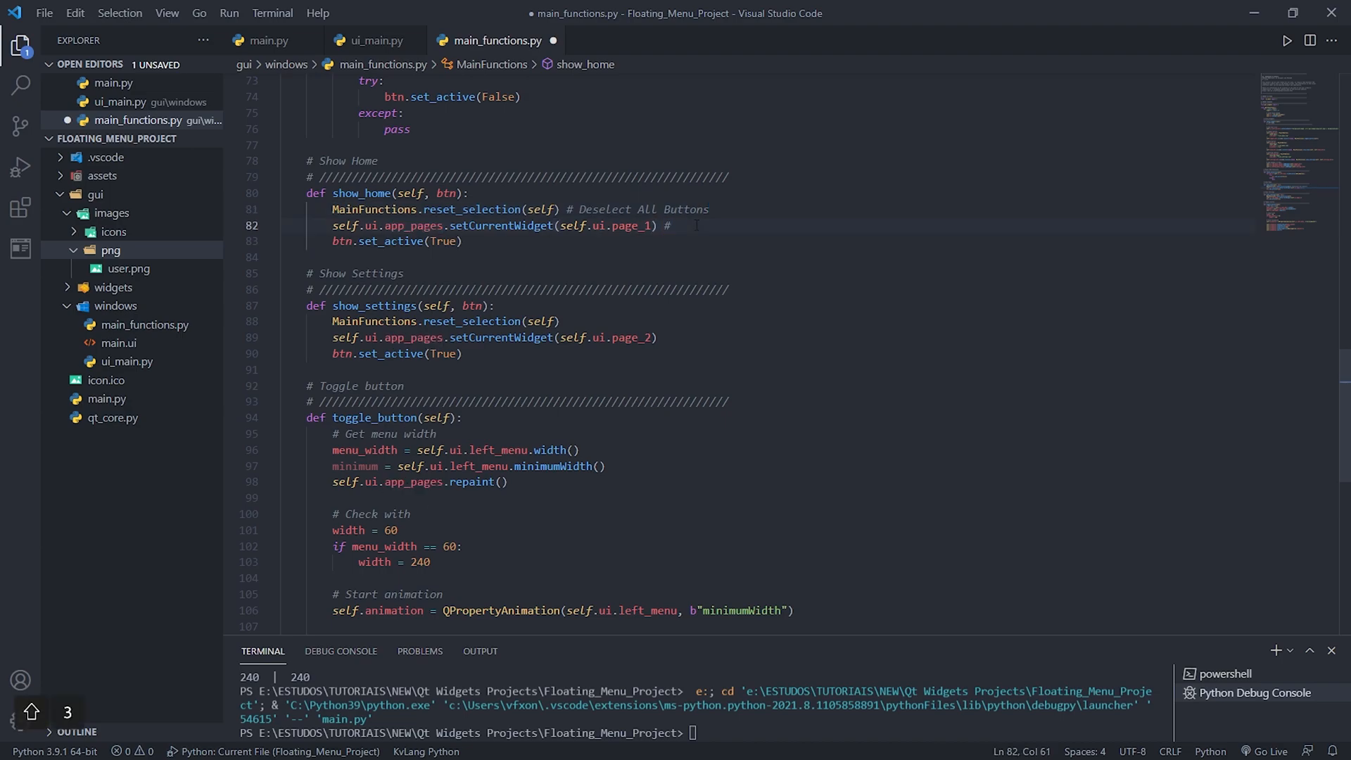
text(Change)
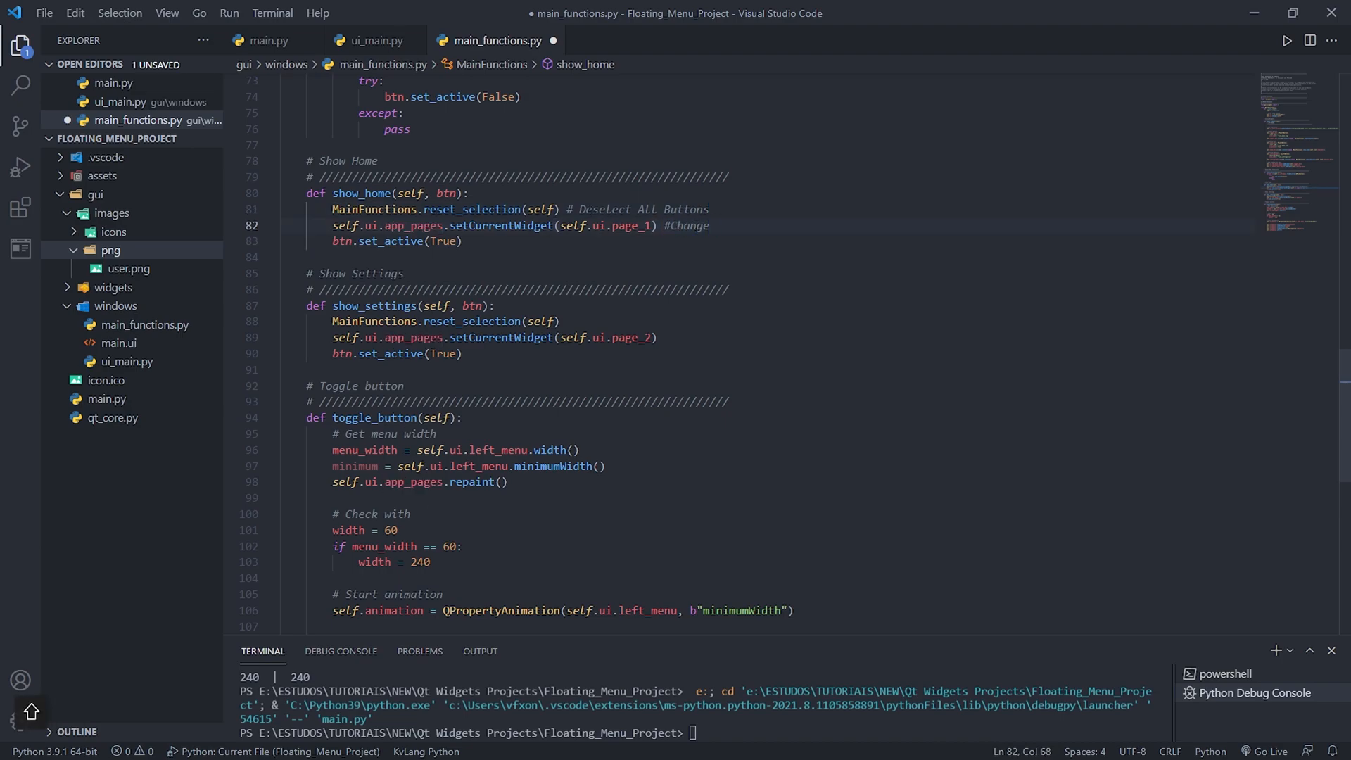
text(Page)
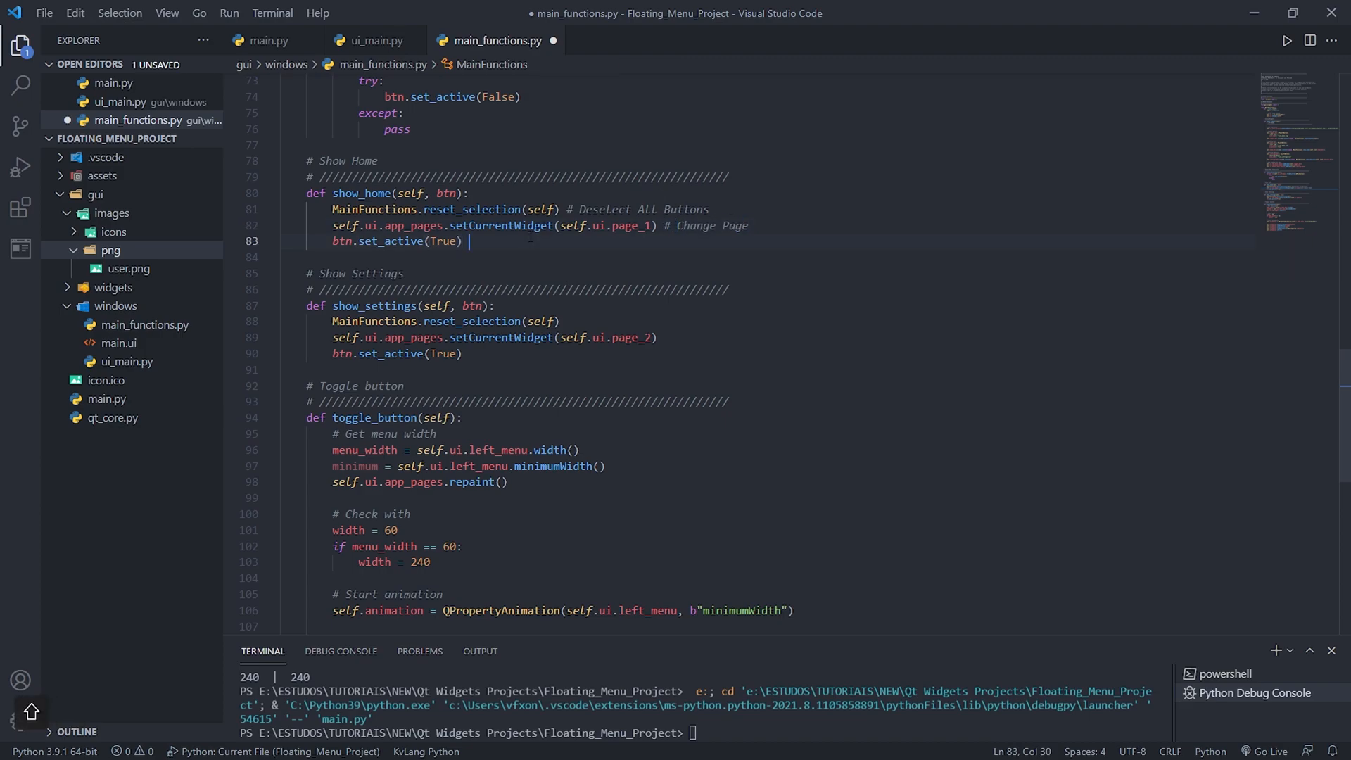
- Add '# Set Active Button' in show_home and reuse the Deselect comment in show_settings
text(# Set)
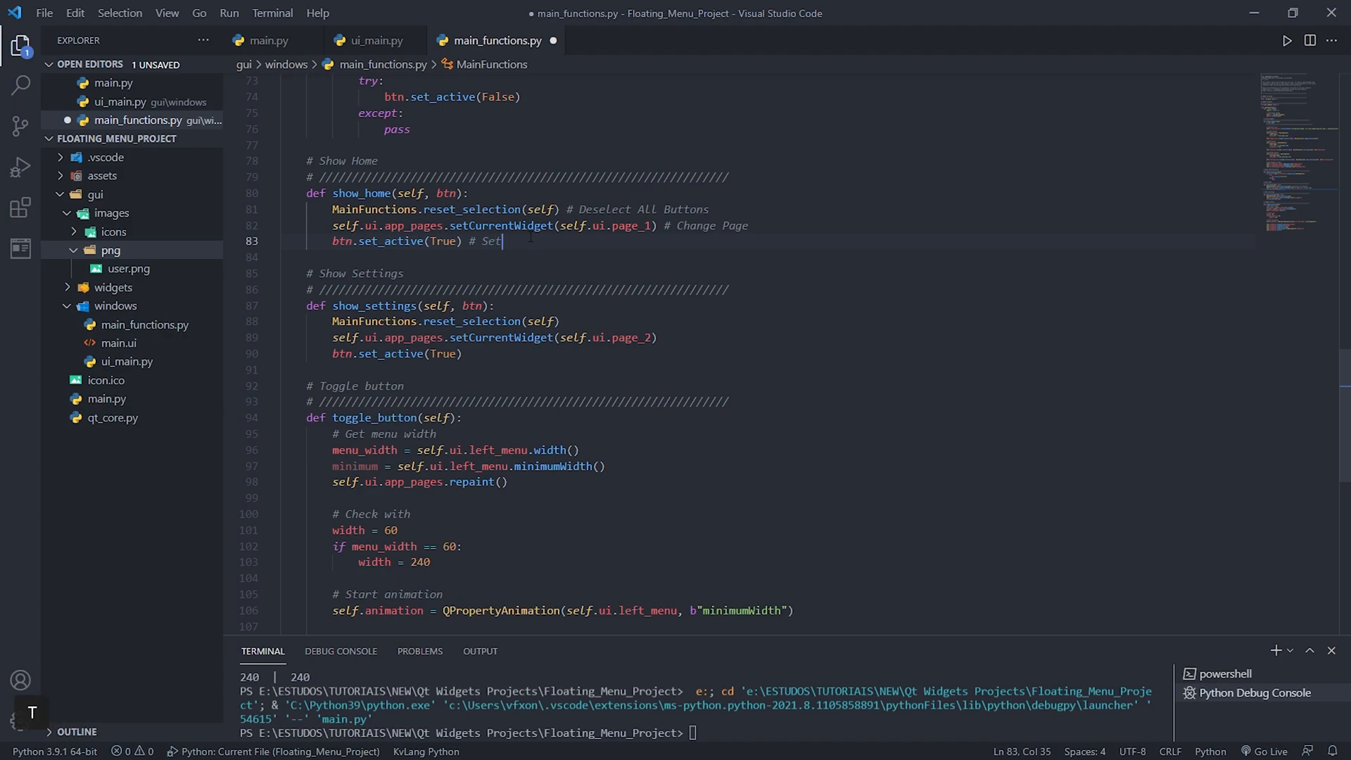
text(Activ)
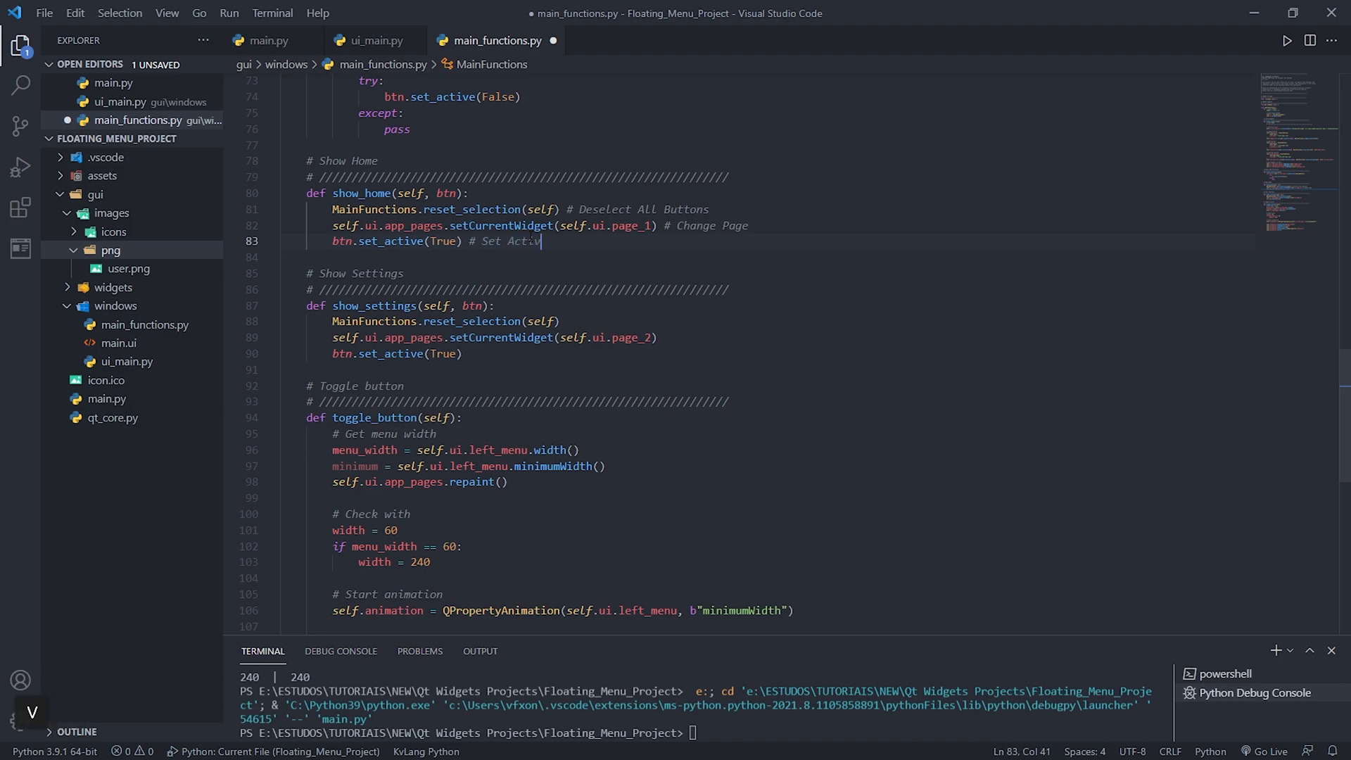
text(Button)
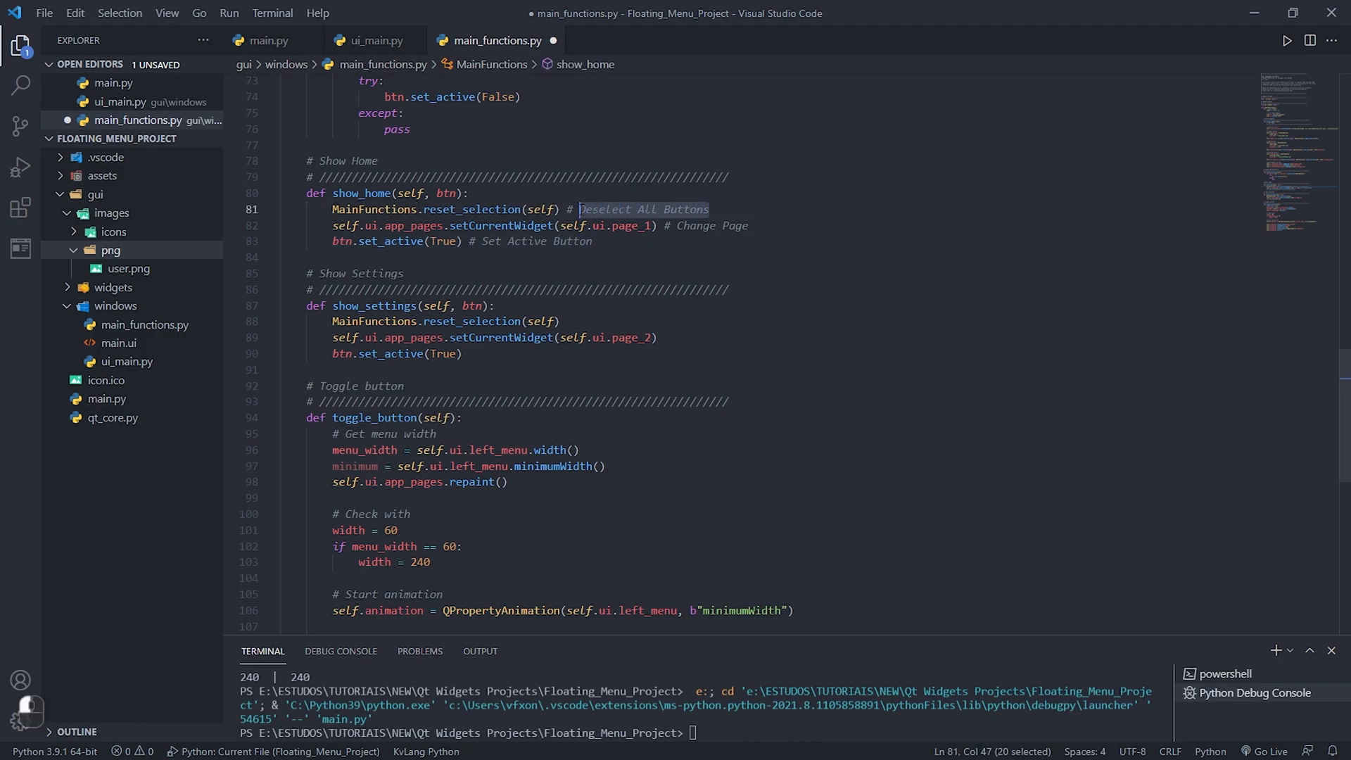
click(559, 321)
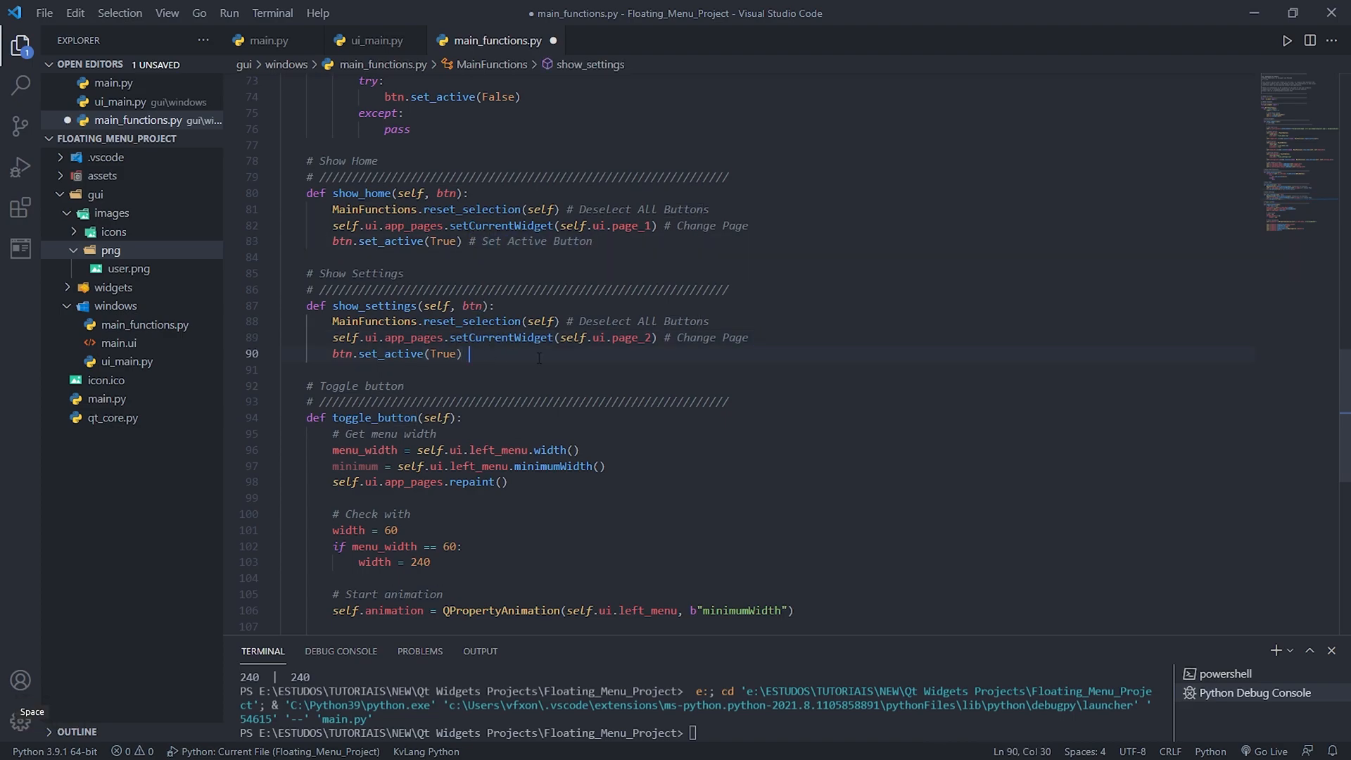
- Comment show_settings' last line '# Set Active Button', drop the minimum-width line, and save
key(ctrl+s)
text( # Set Active Button)
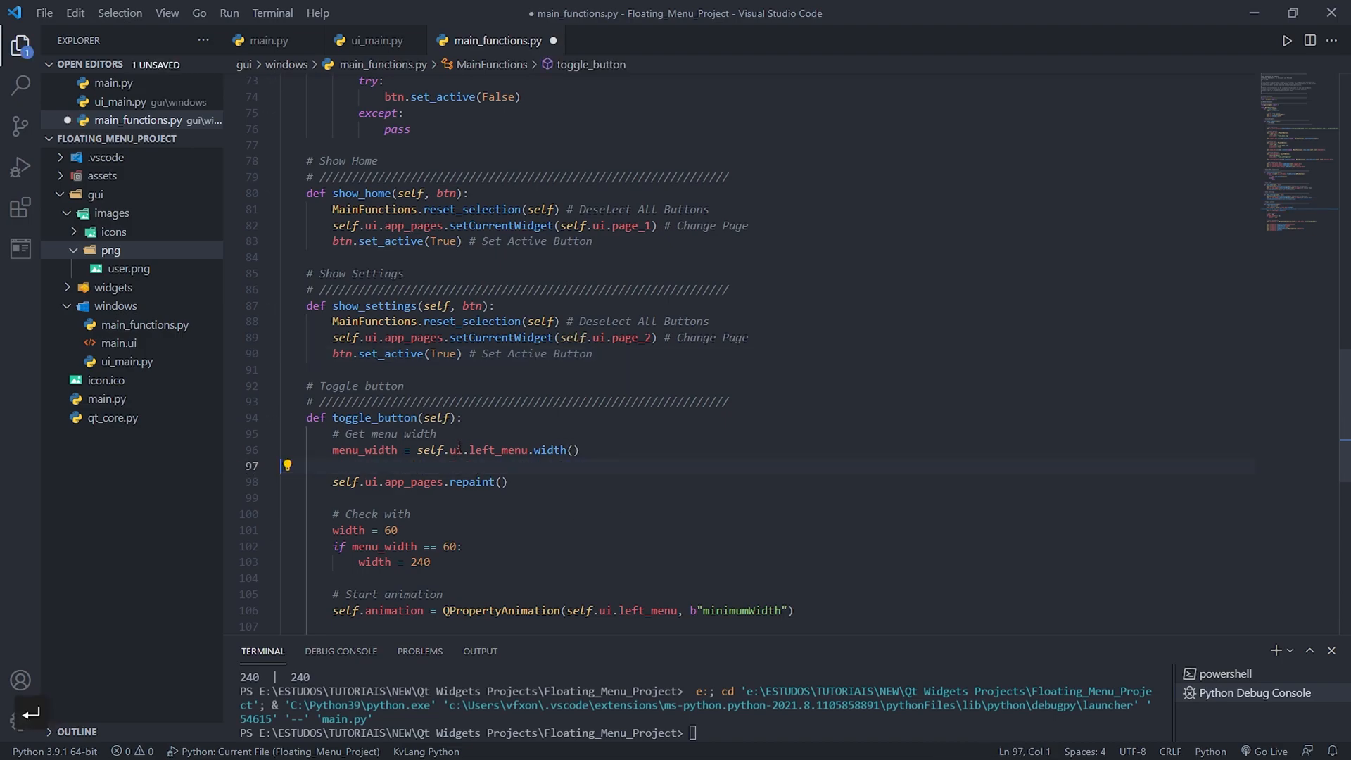
key(ctrl+s)
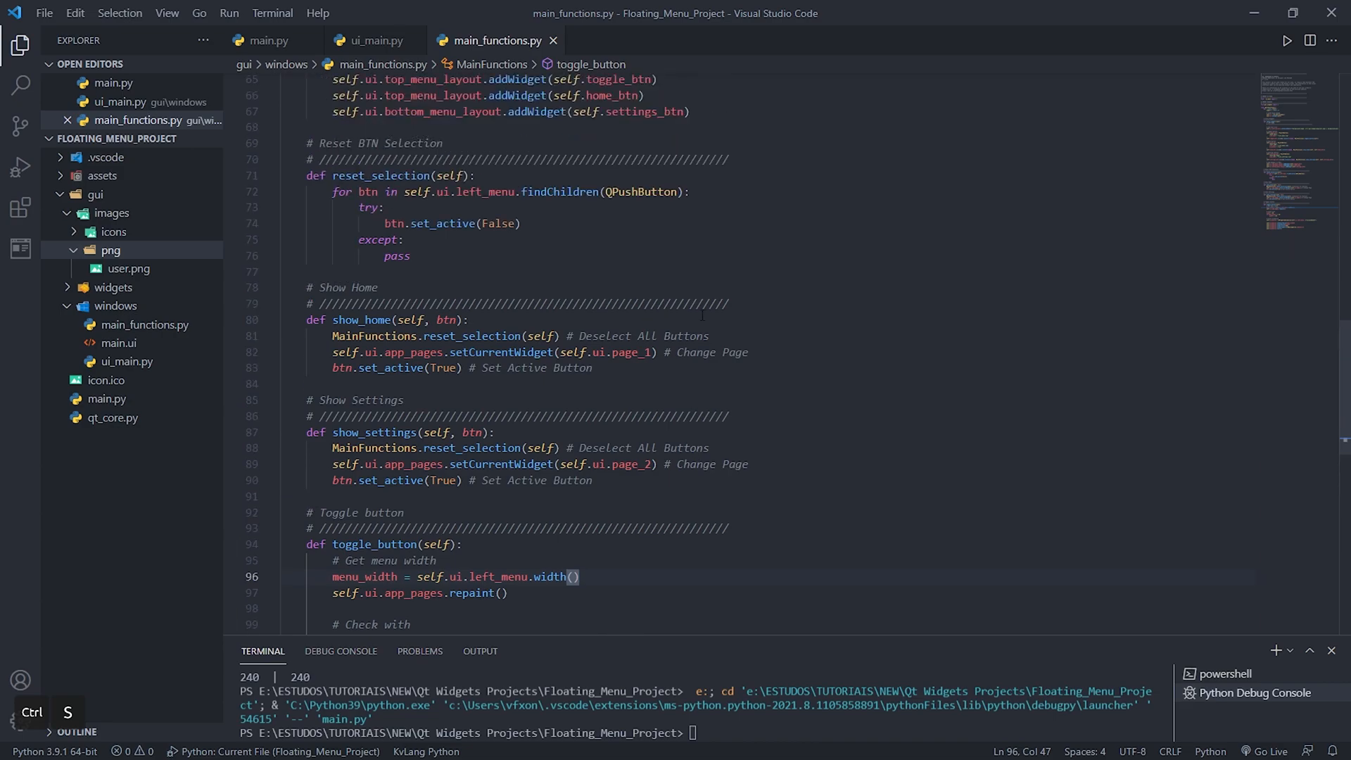
scroll(up, 3)
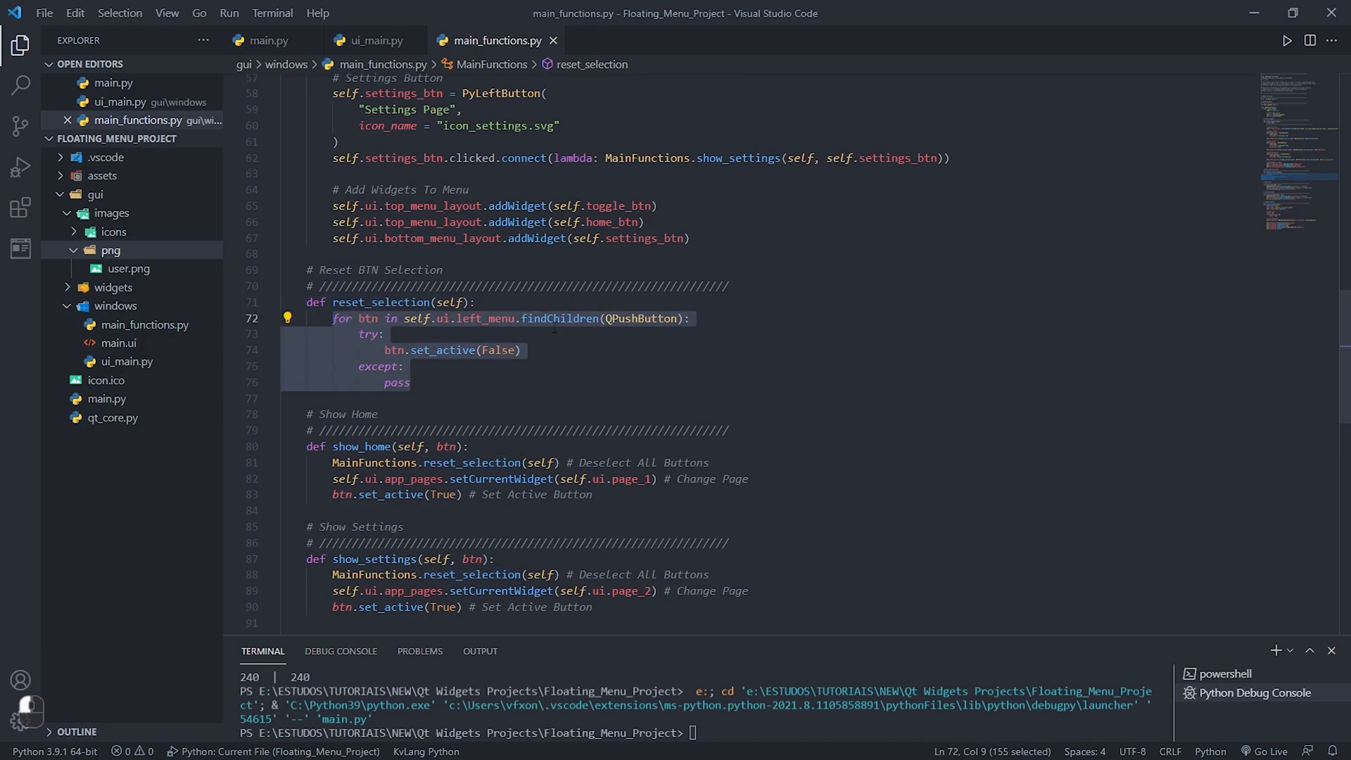
scroll(up, 3)
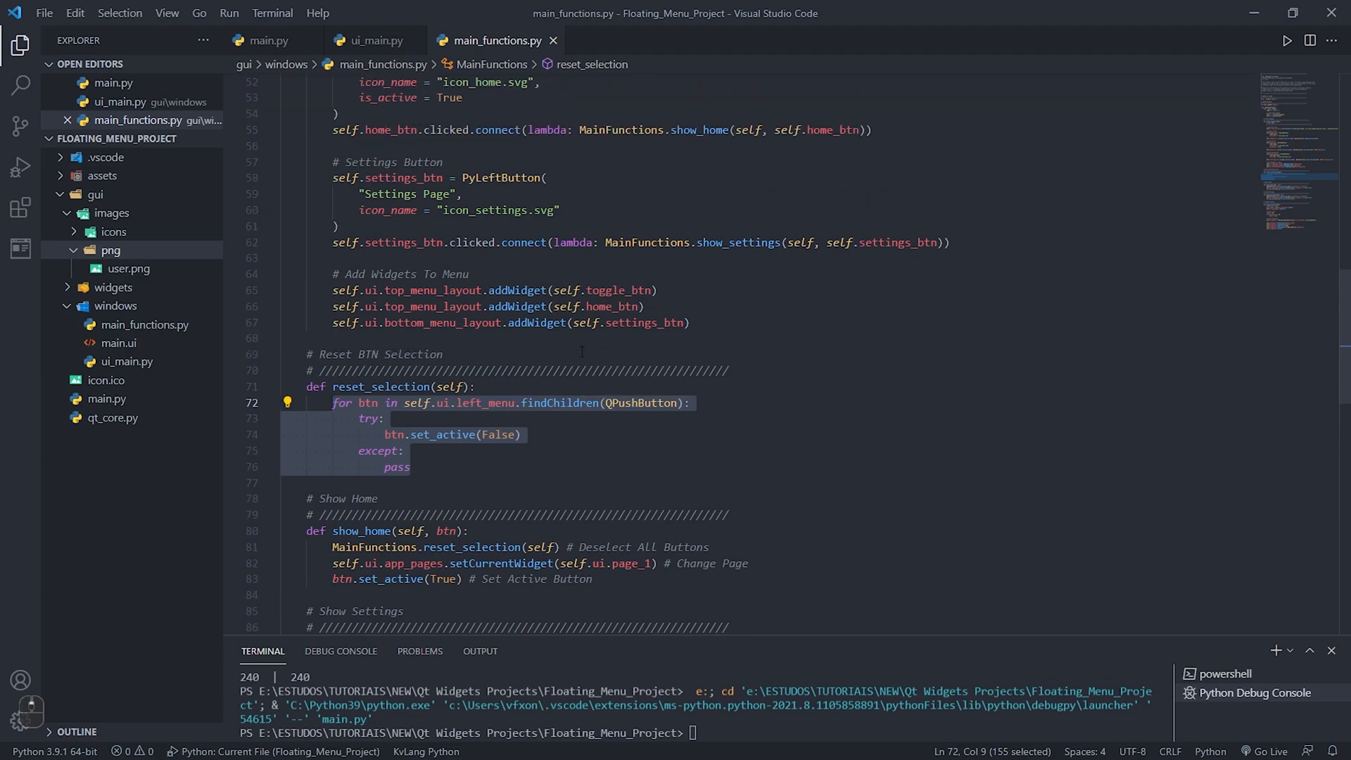
scroll(up, 3)
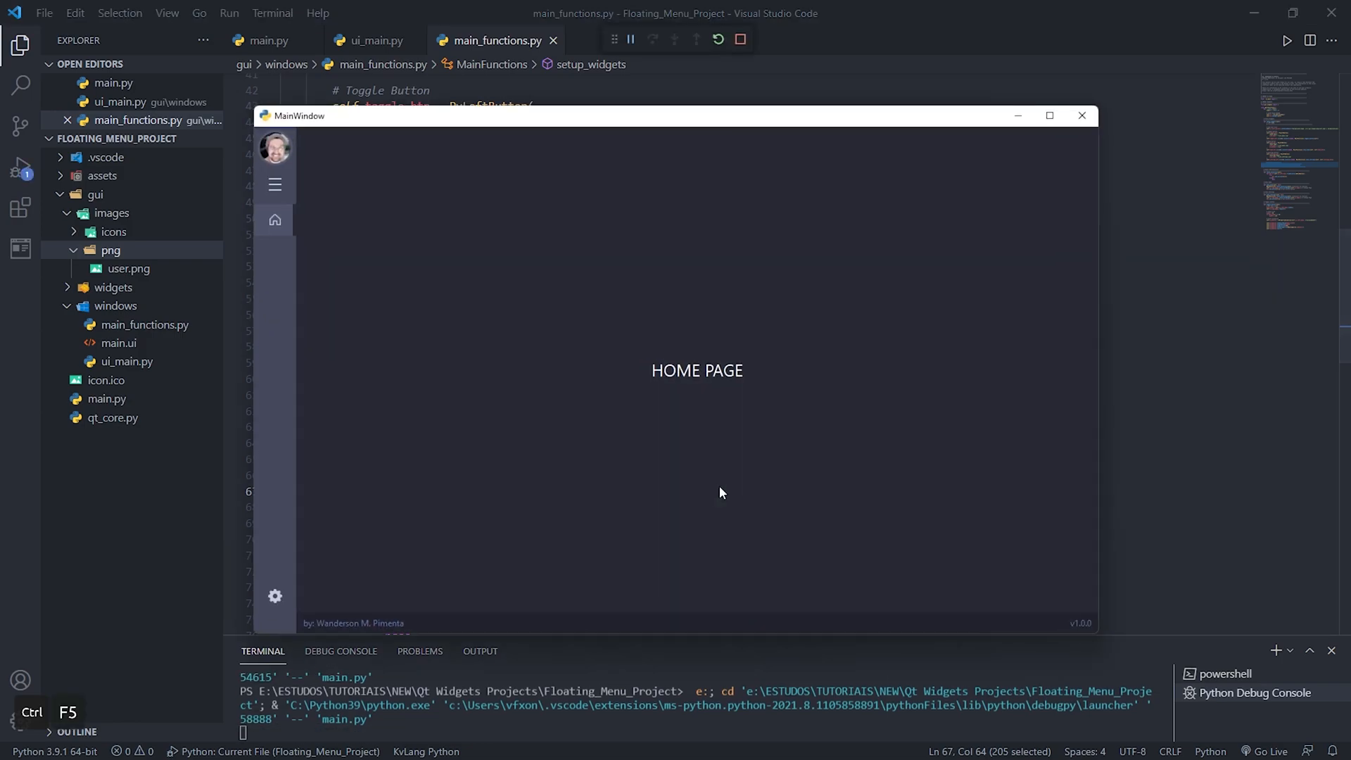
- Run the app, expand the left menu, open the Settings page, and close it
click(274, 184)
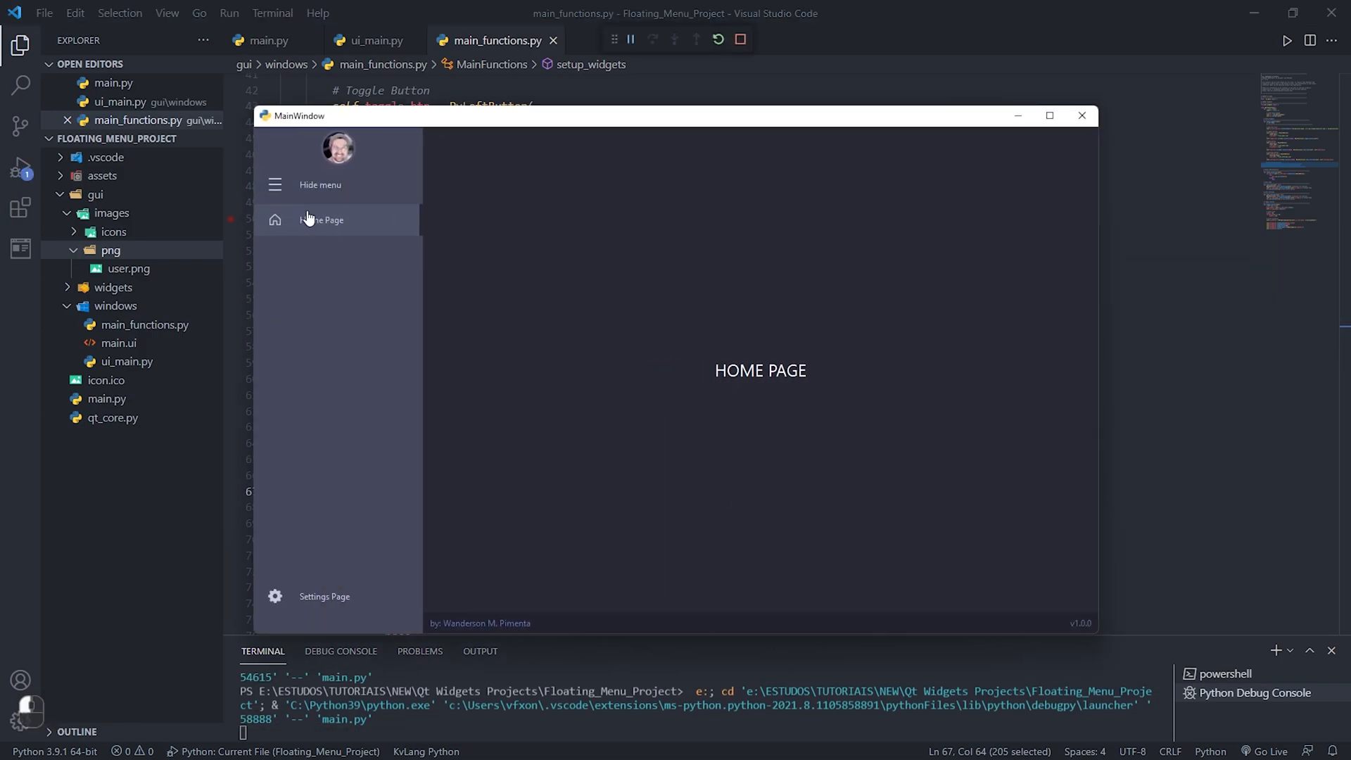
click(325, 595)
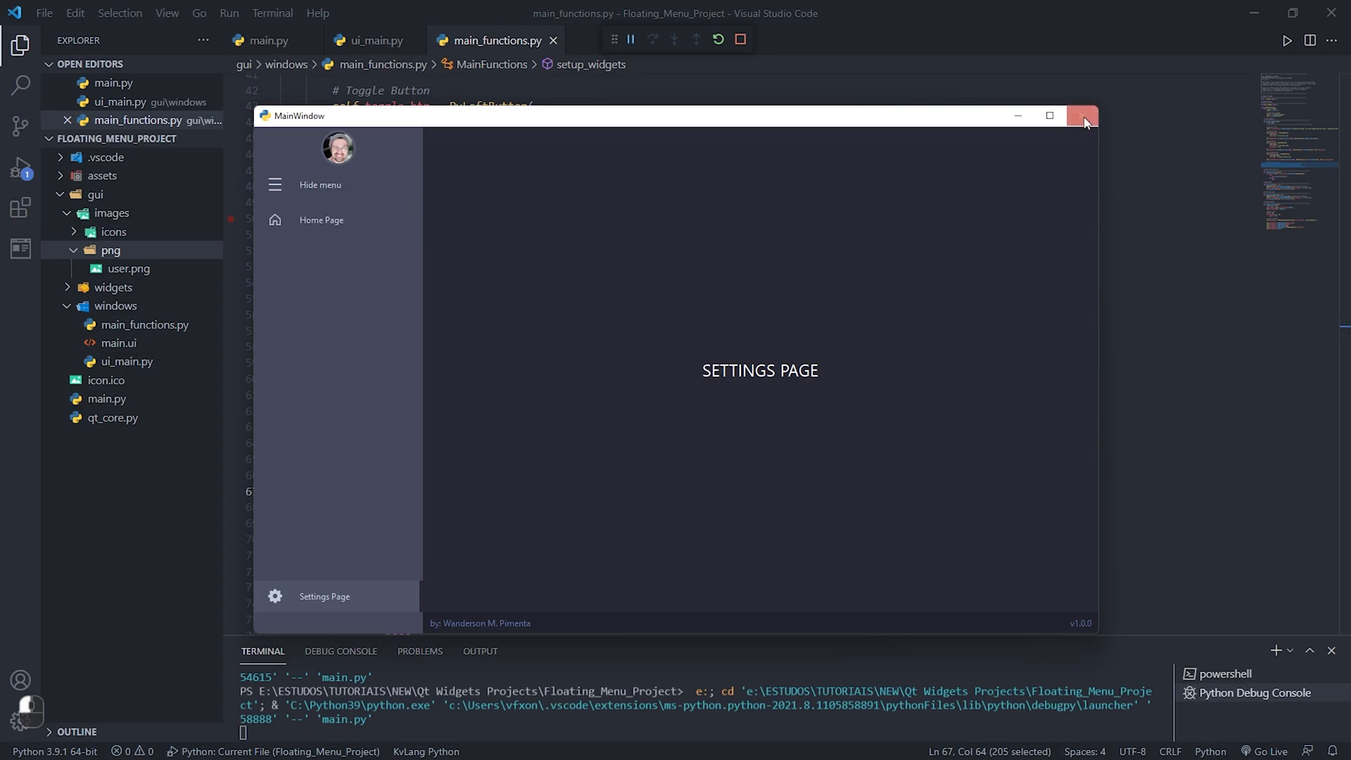
click(1083, 115)
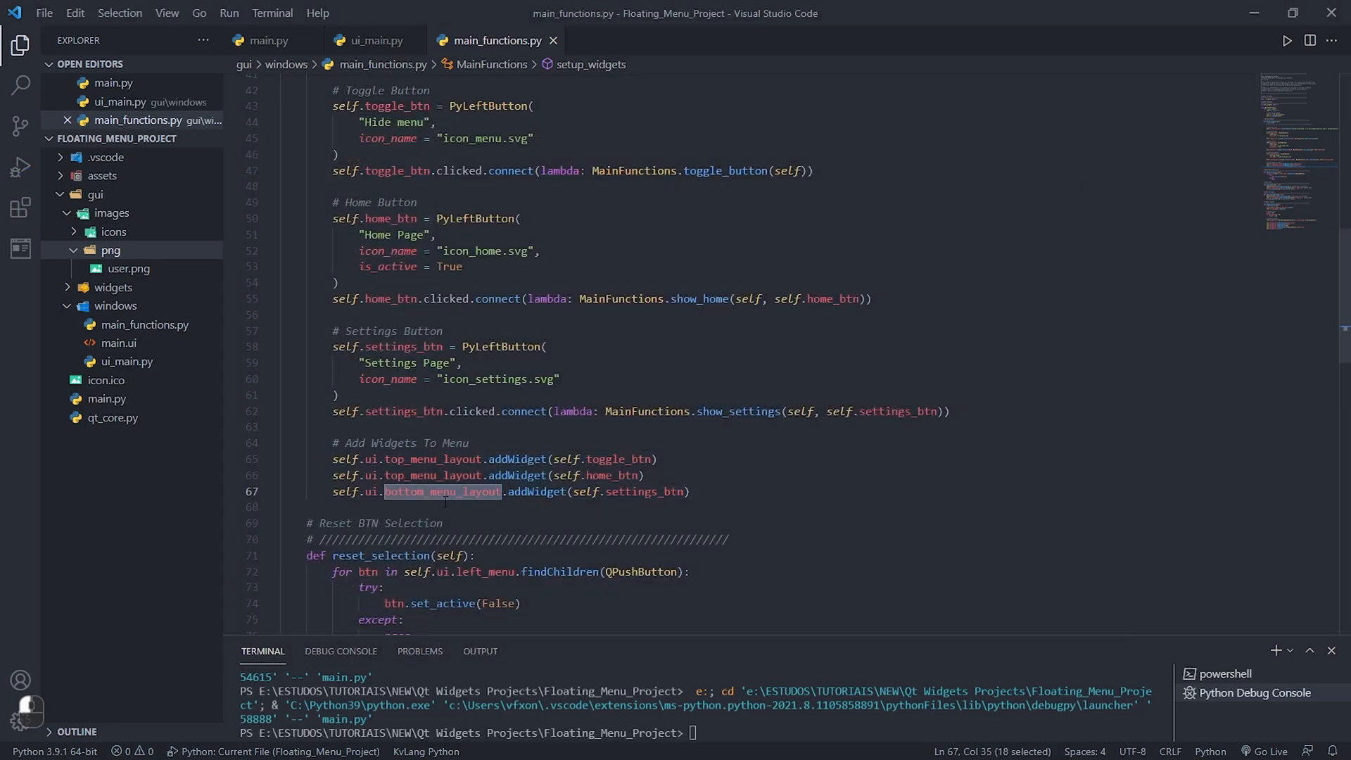
- Change line 67's layout to top_menu_layout, rerun the app, and maximize its window
text(top_menu_layout)
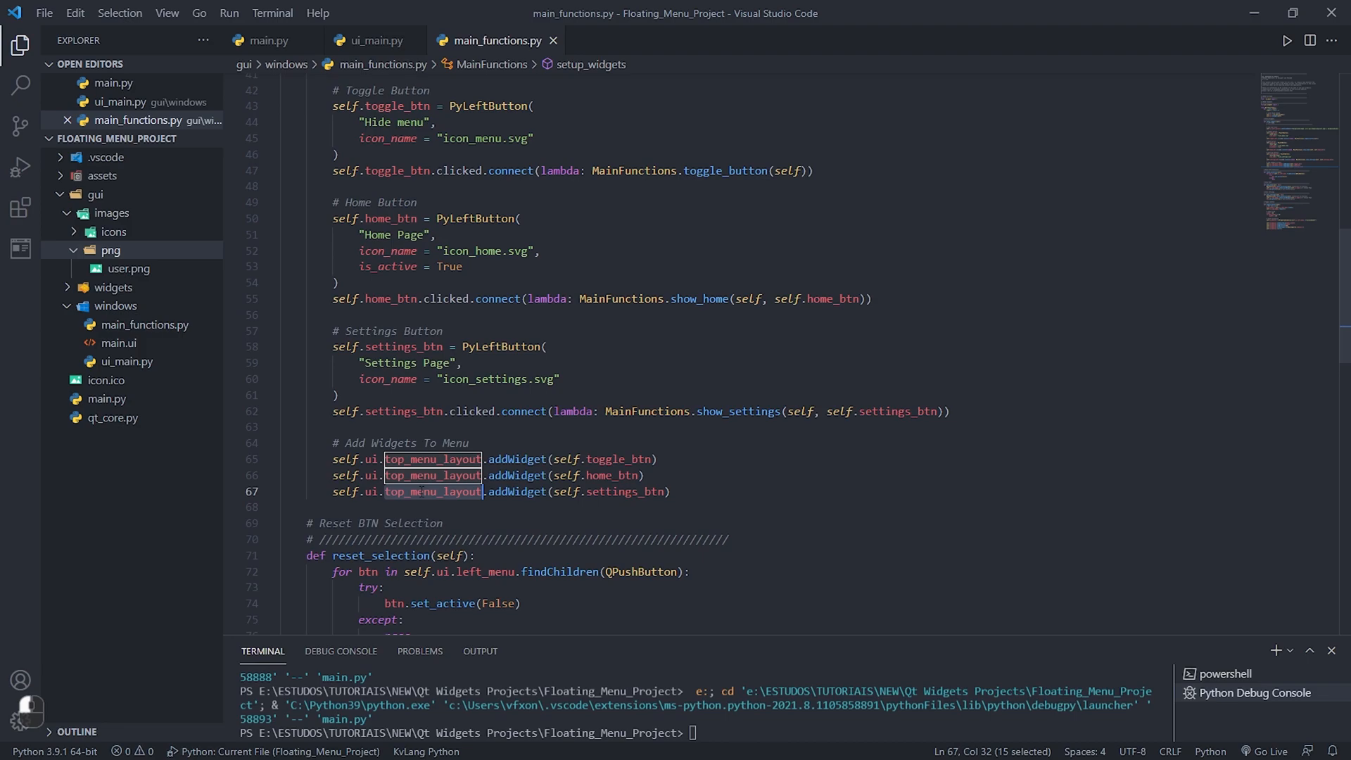
text(bottom_menu_layout)
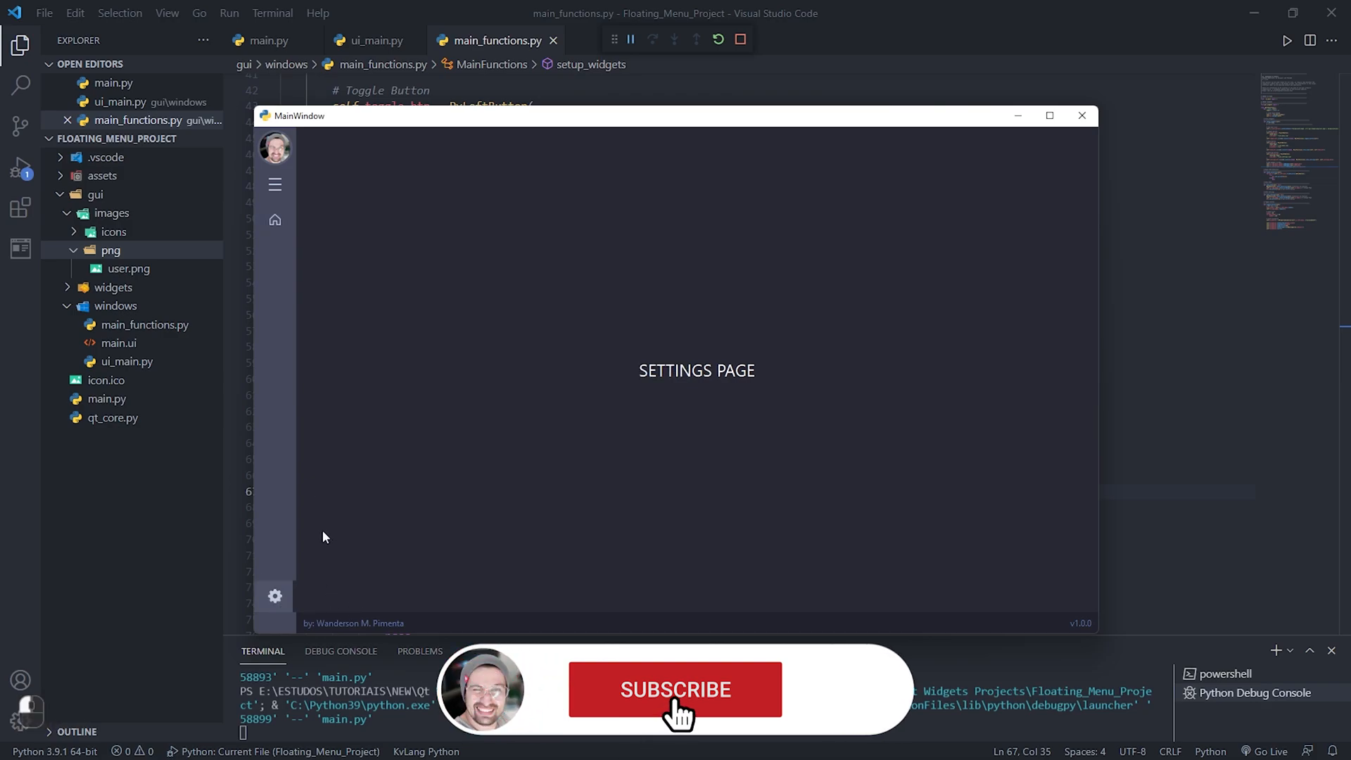
click(273, 219)
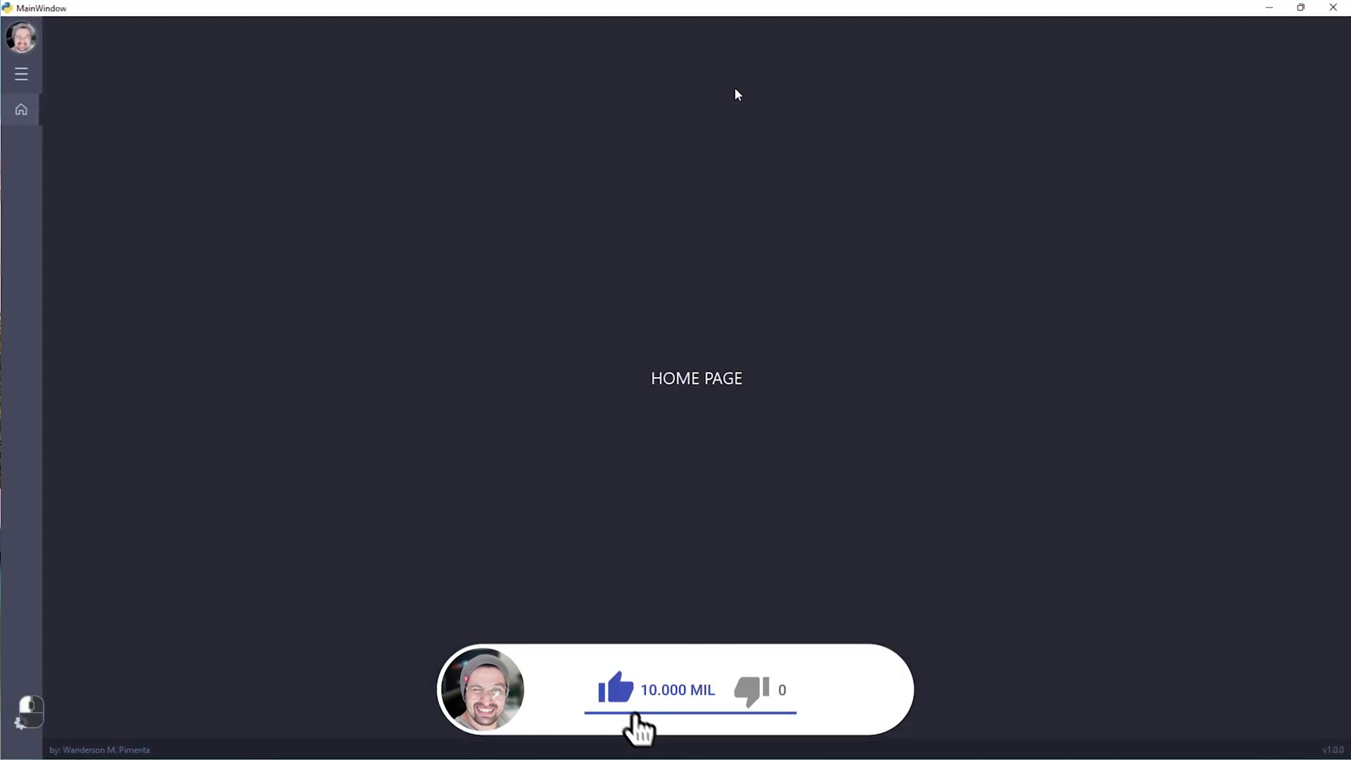
- Restore the app window, toggle the hamburger menu to reach Settings, then close the window
click(1302, 8)
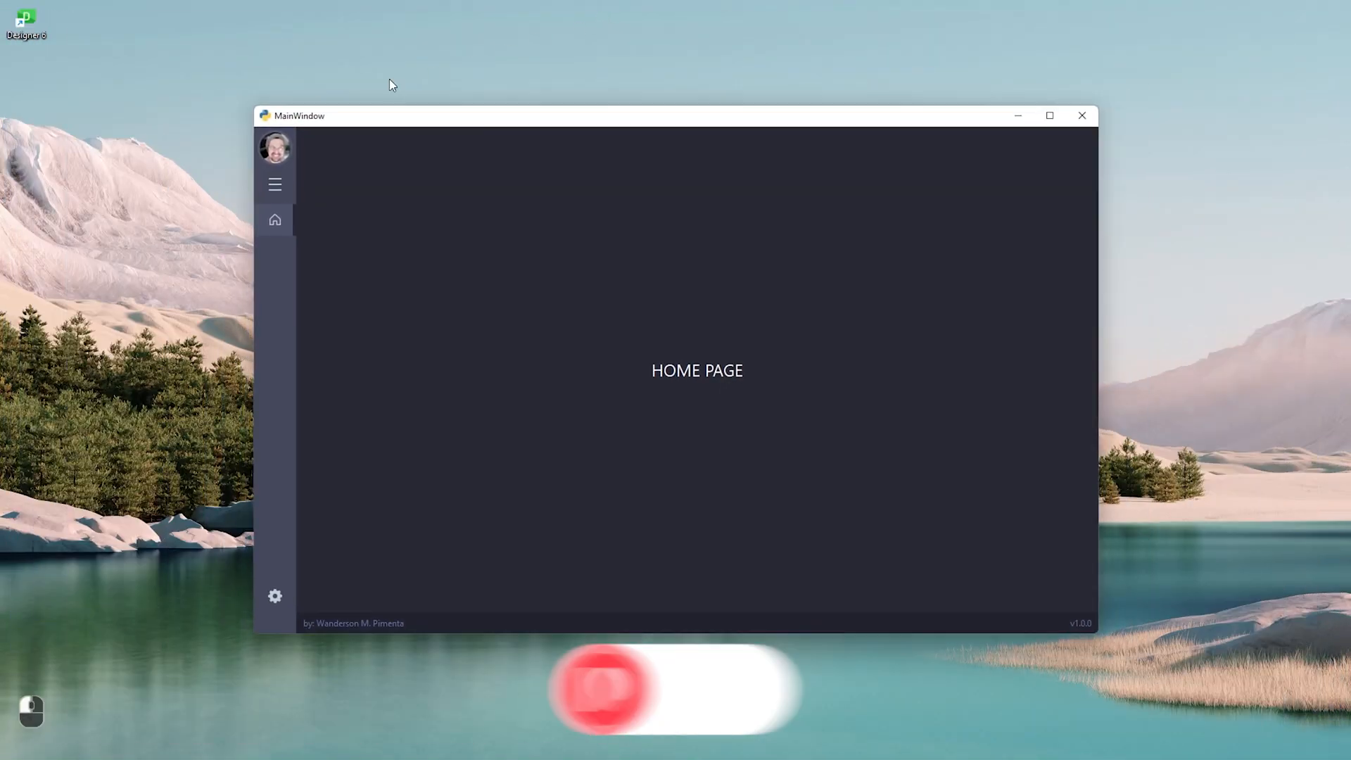
click(275, 596)
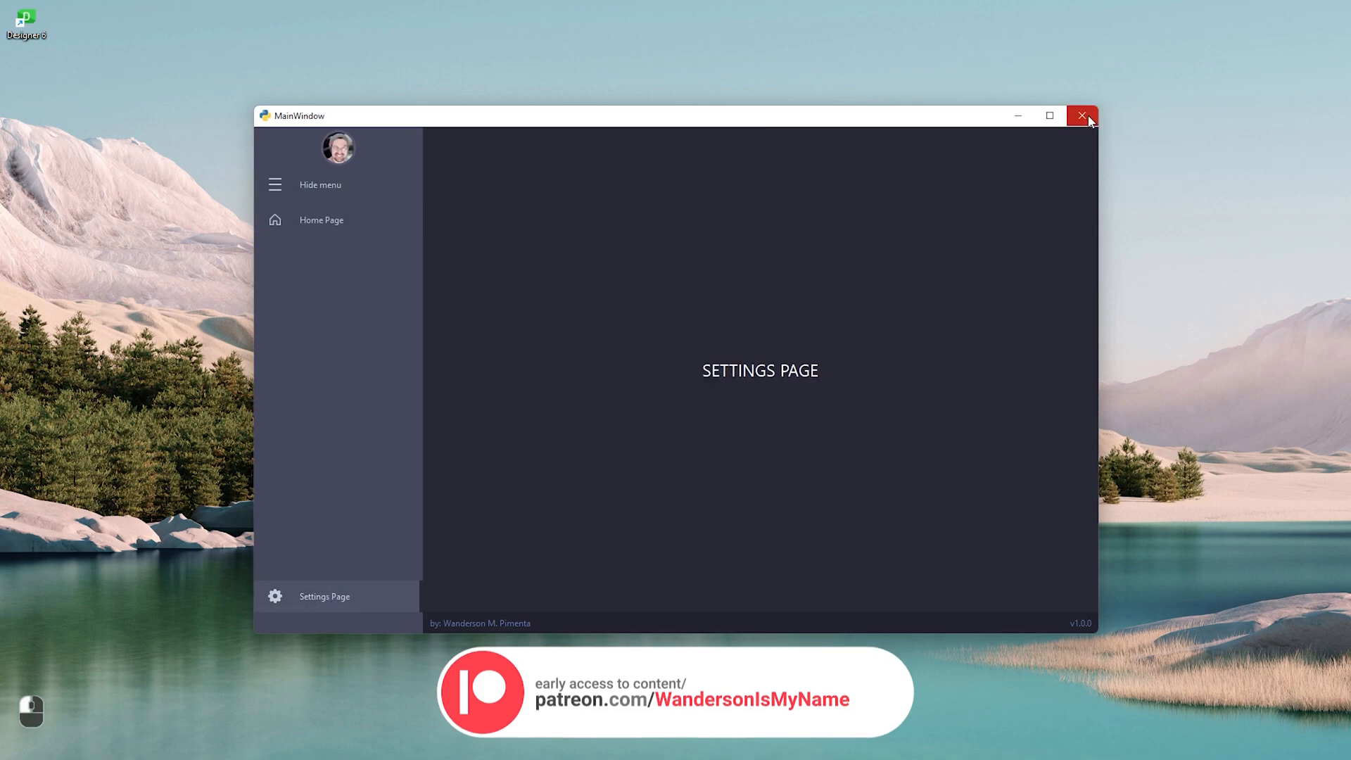
click(1082, 116)
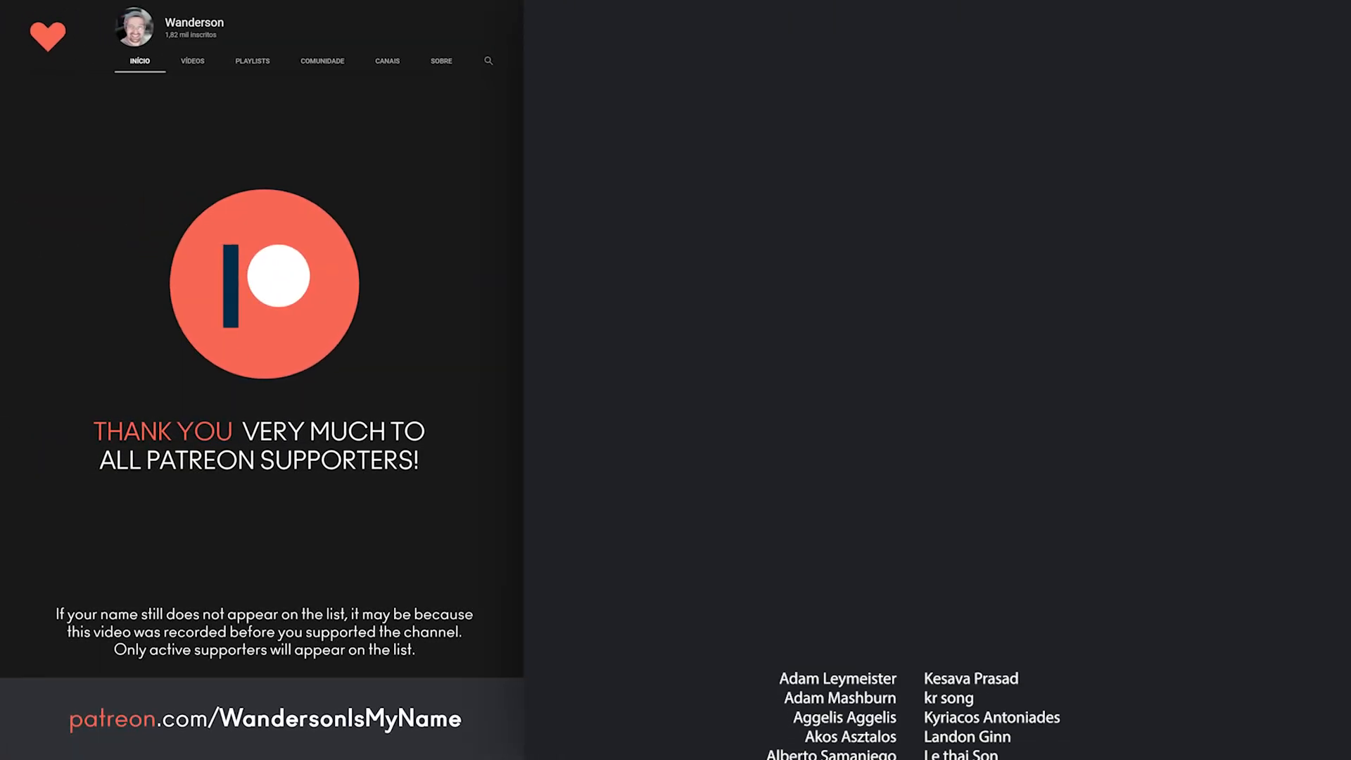
scroll(up, 3)
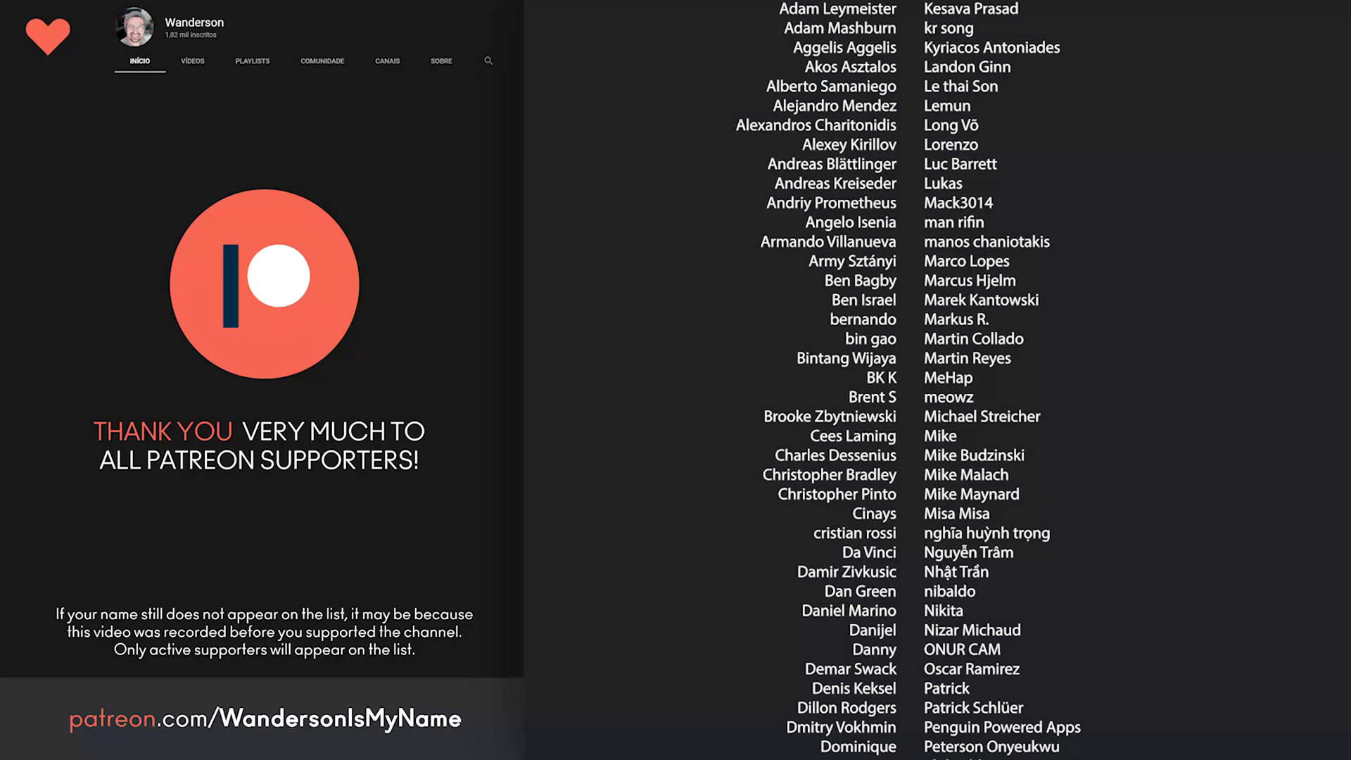